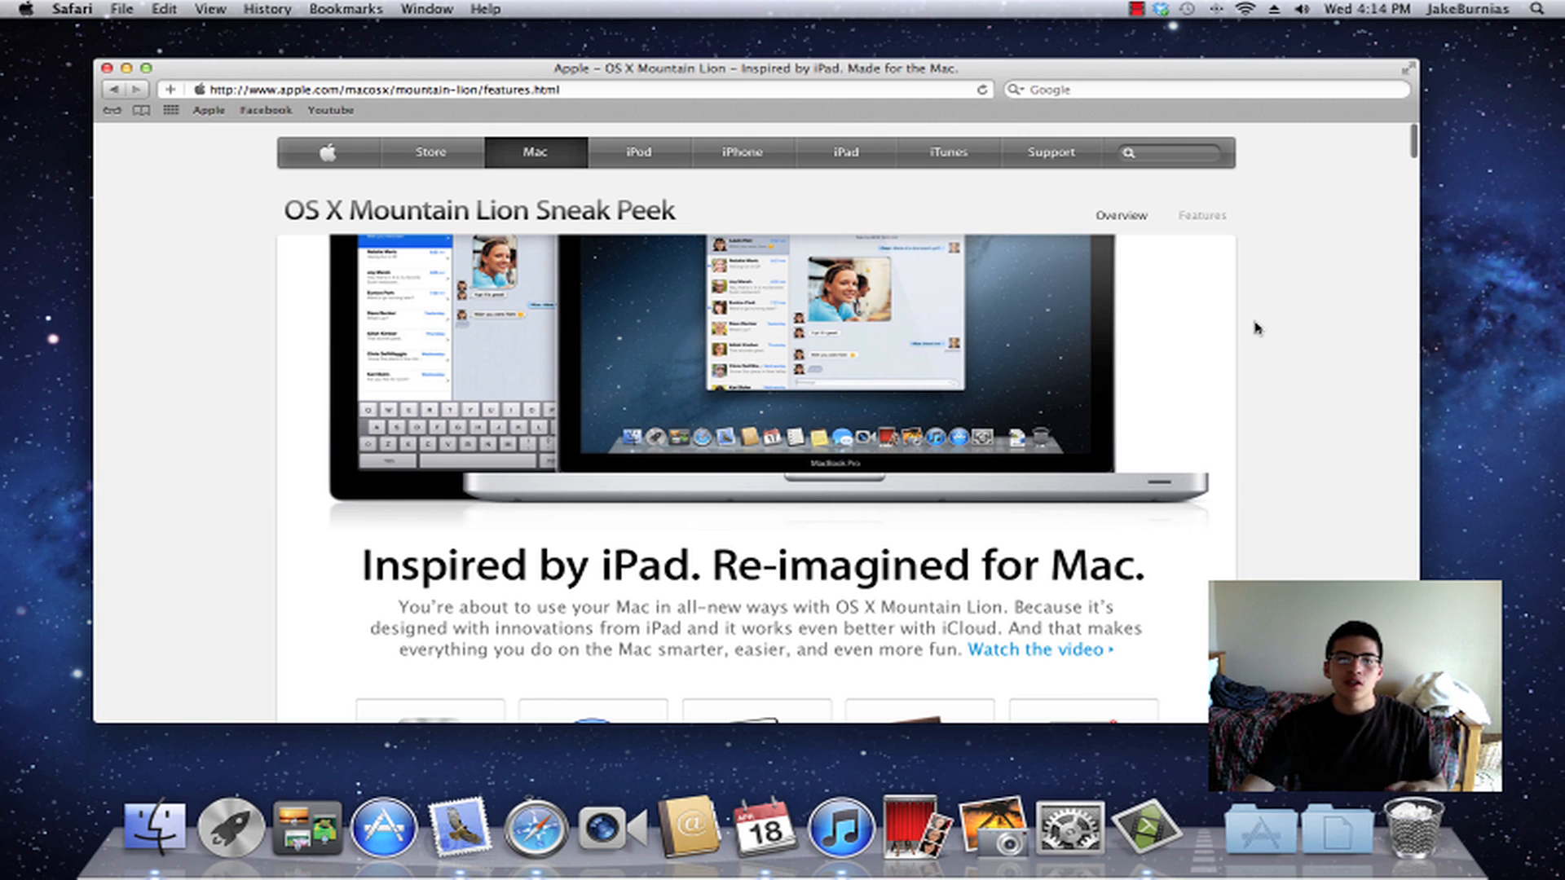
mouse_move(1458, 64)
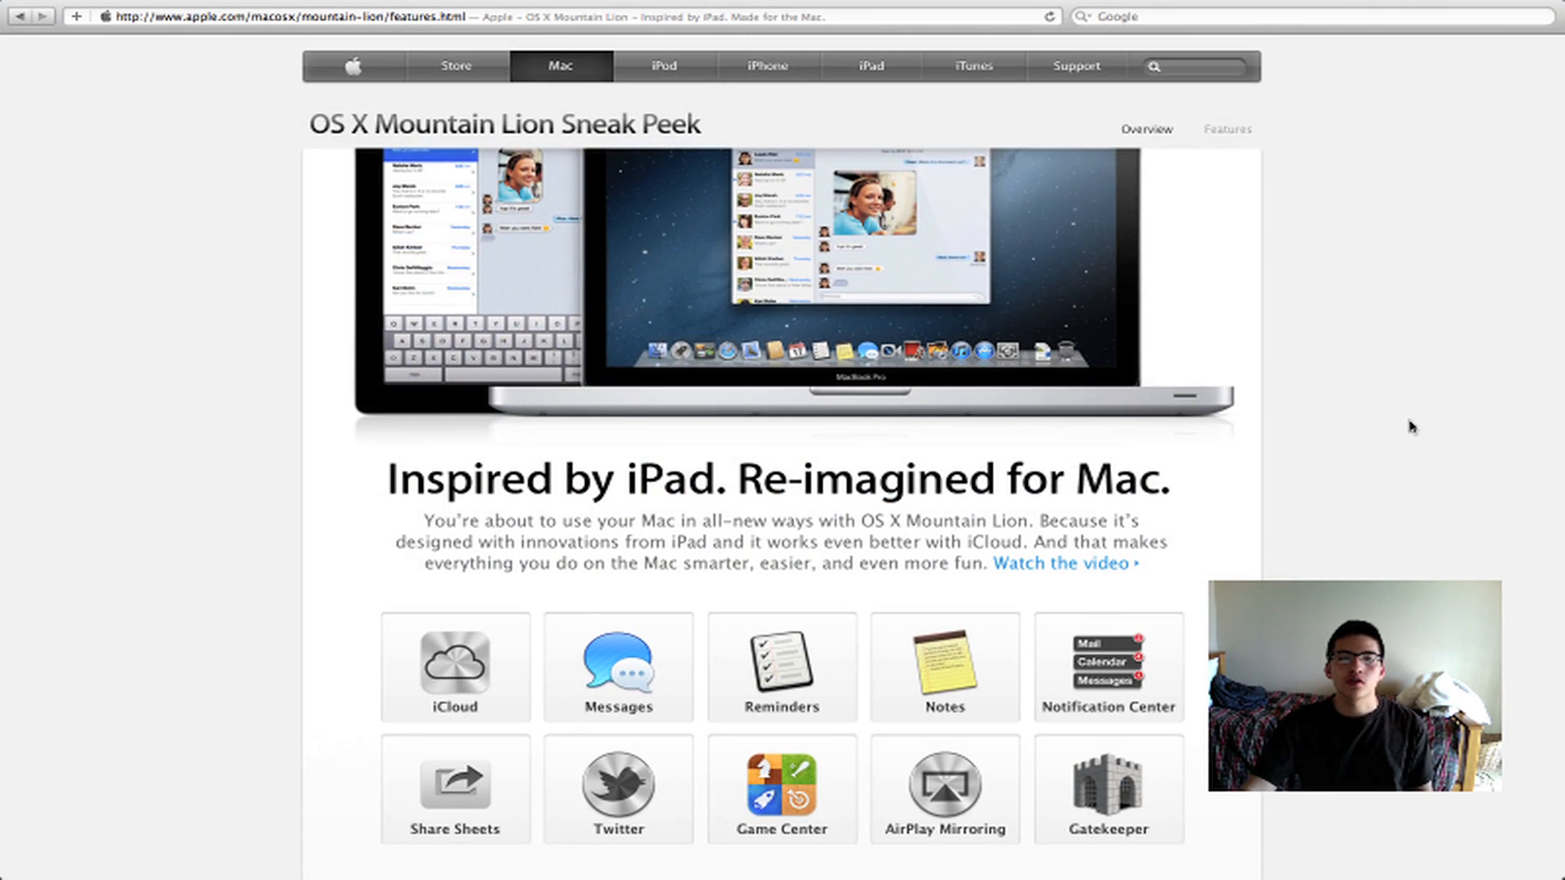
- Scroll slightly down the full-screen Mountain Lion page to the feature tiles
scroll(down, 3)
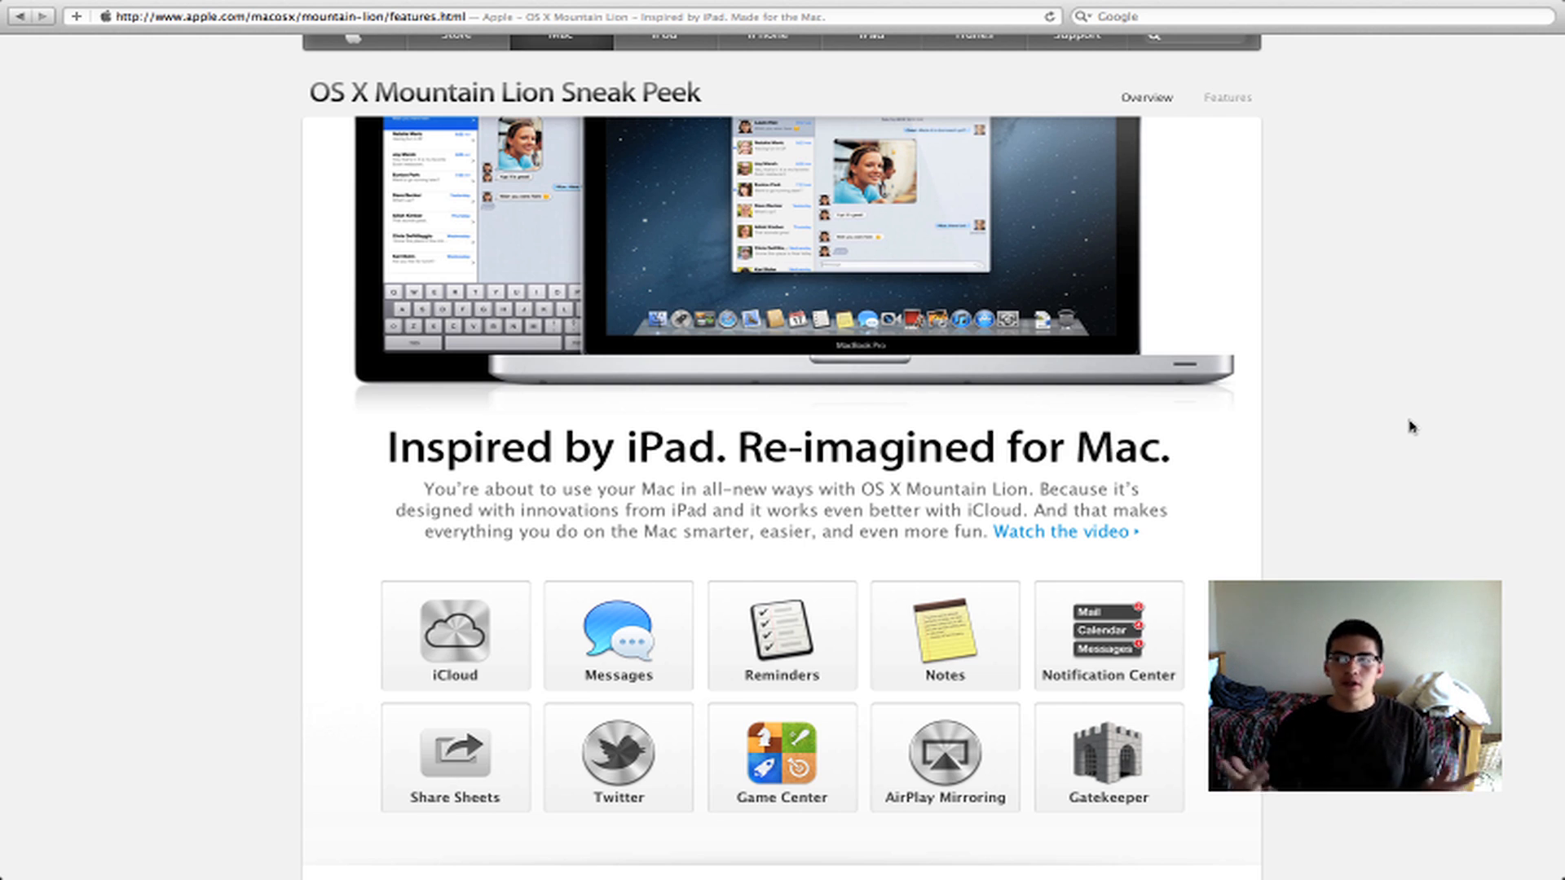
- Scroll down to the iCloud section and show its Easy Setup Apple ID slide
scroll(down, 3)
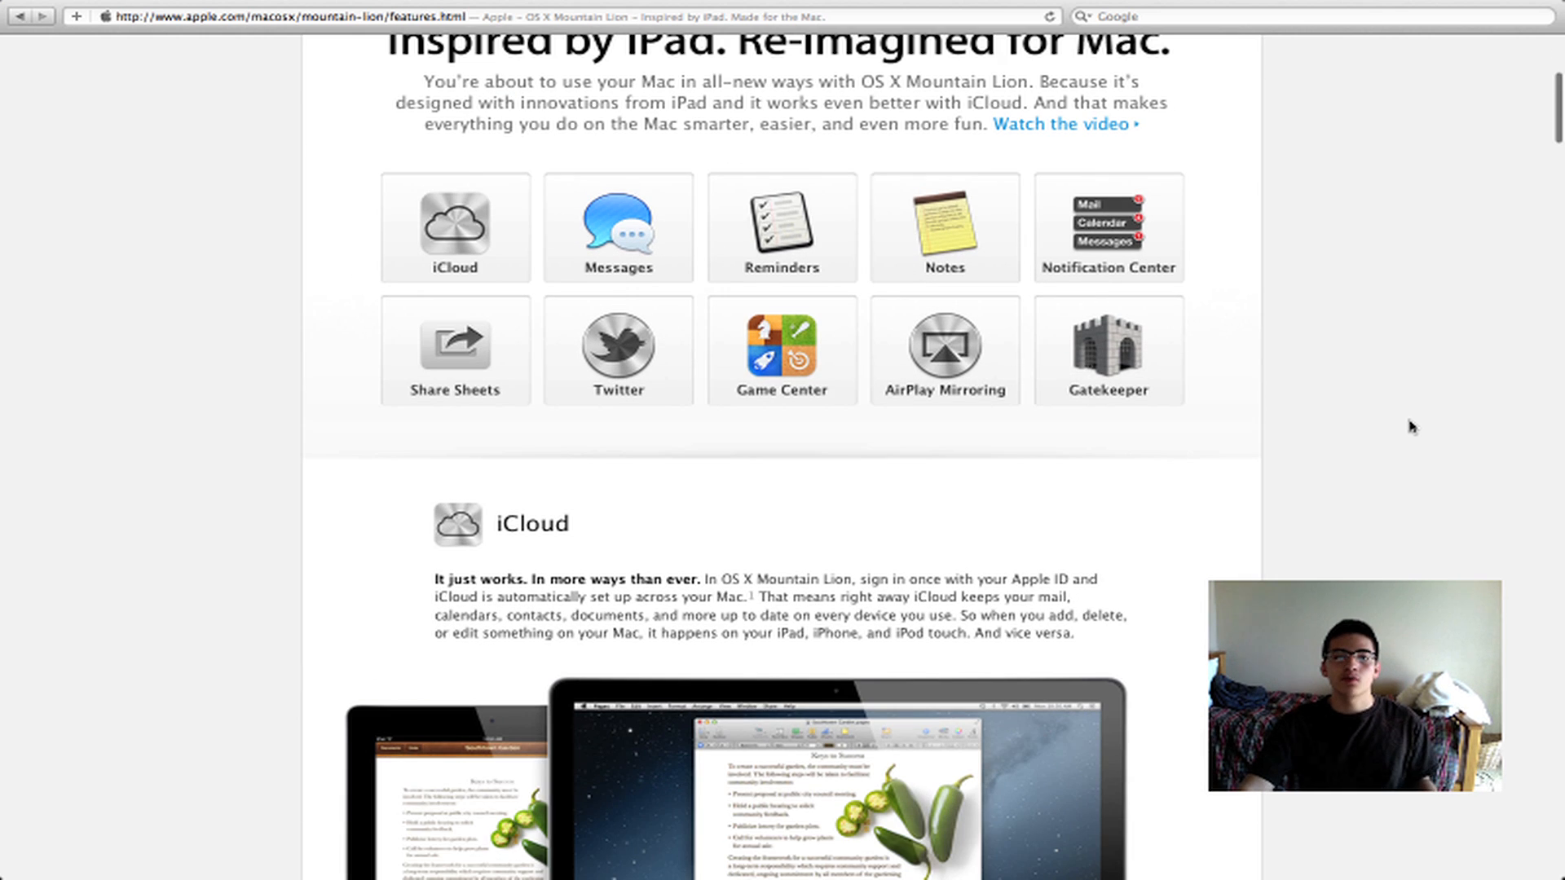
scroll(down, 3)
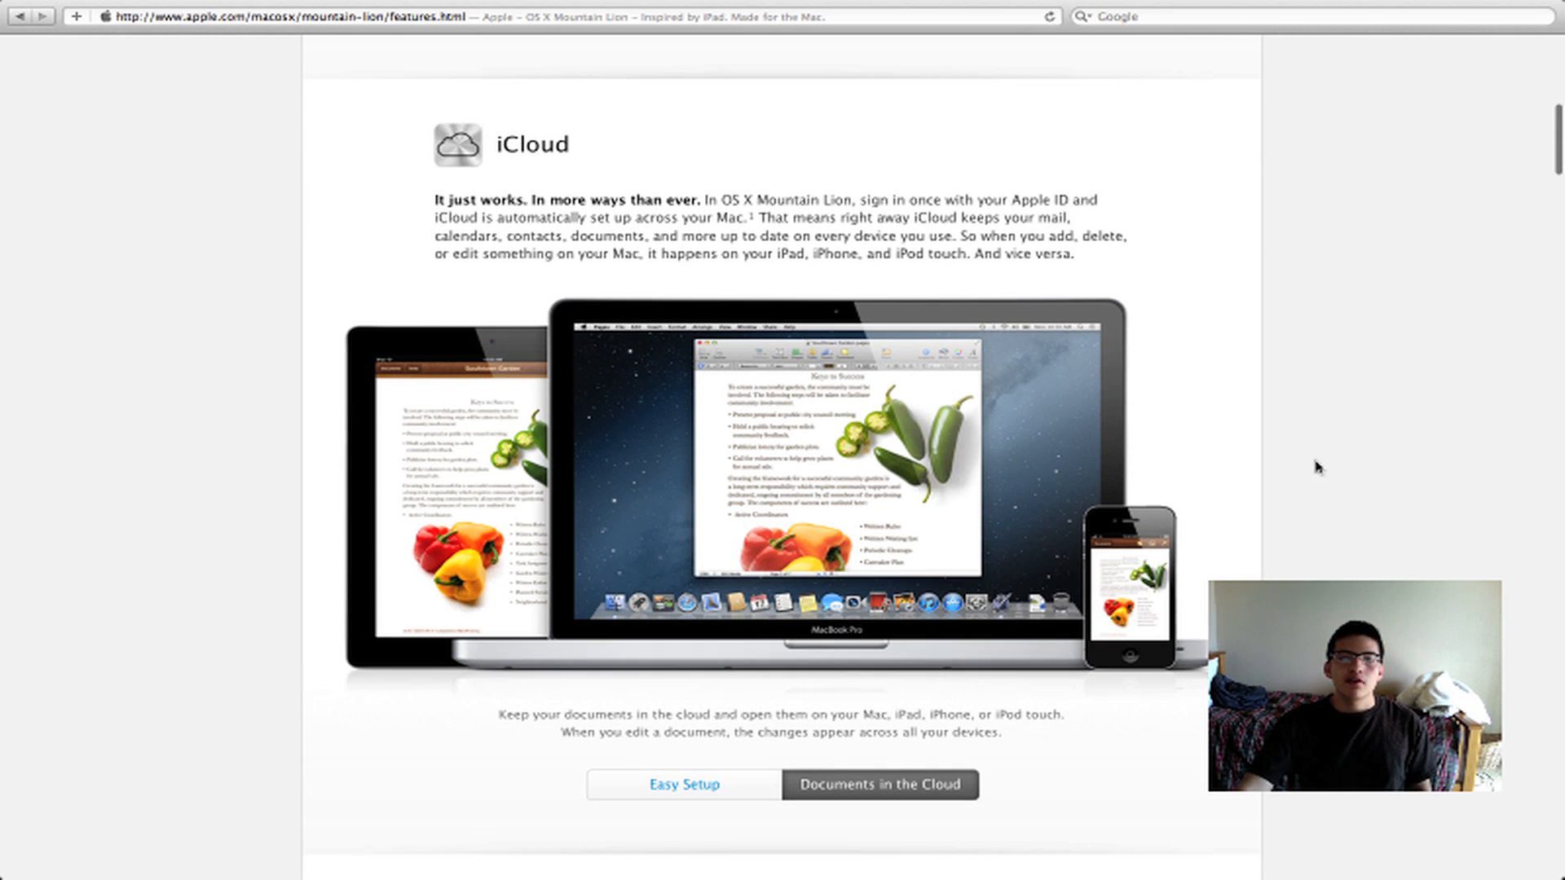
click(683, 785)
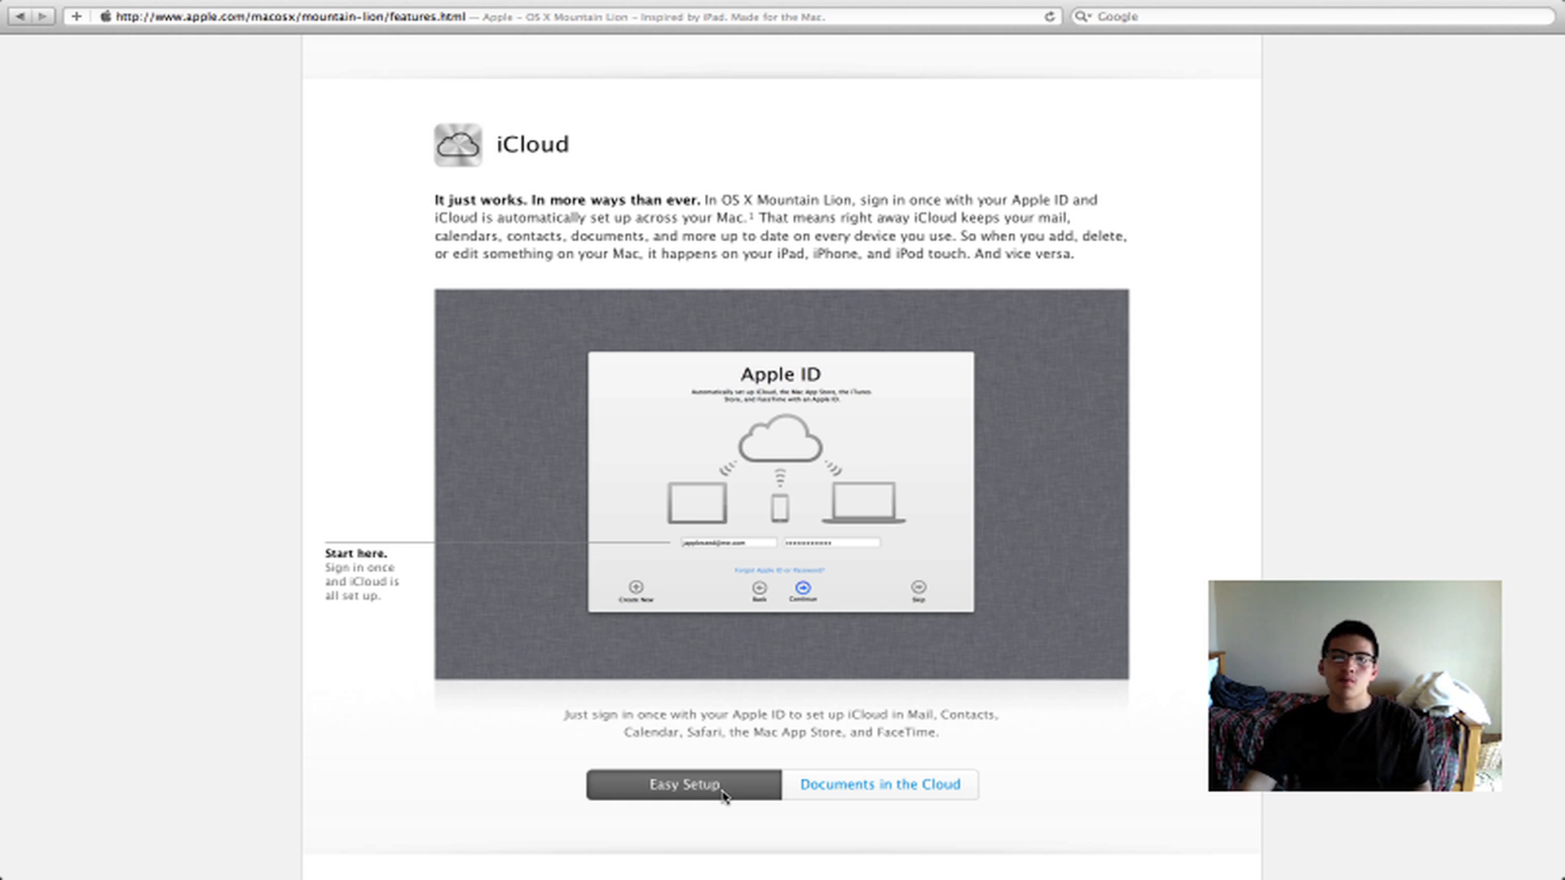
mouse_move(946, 738)
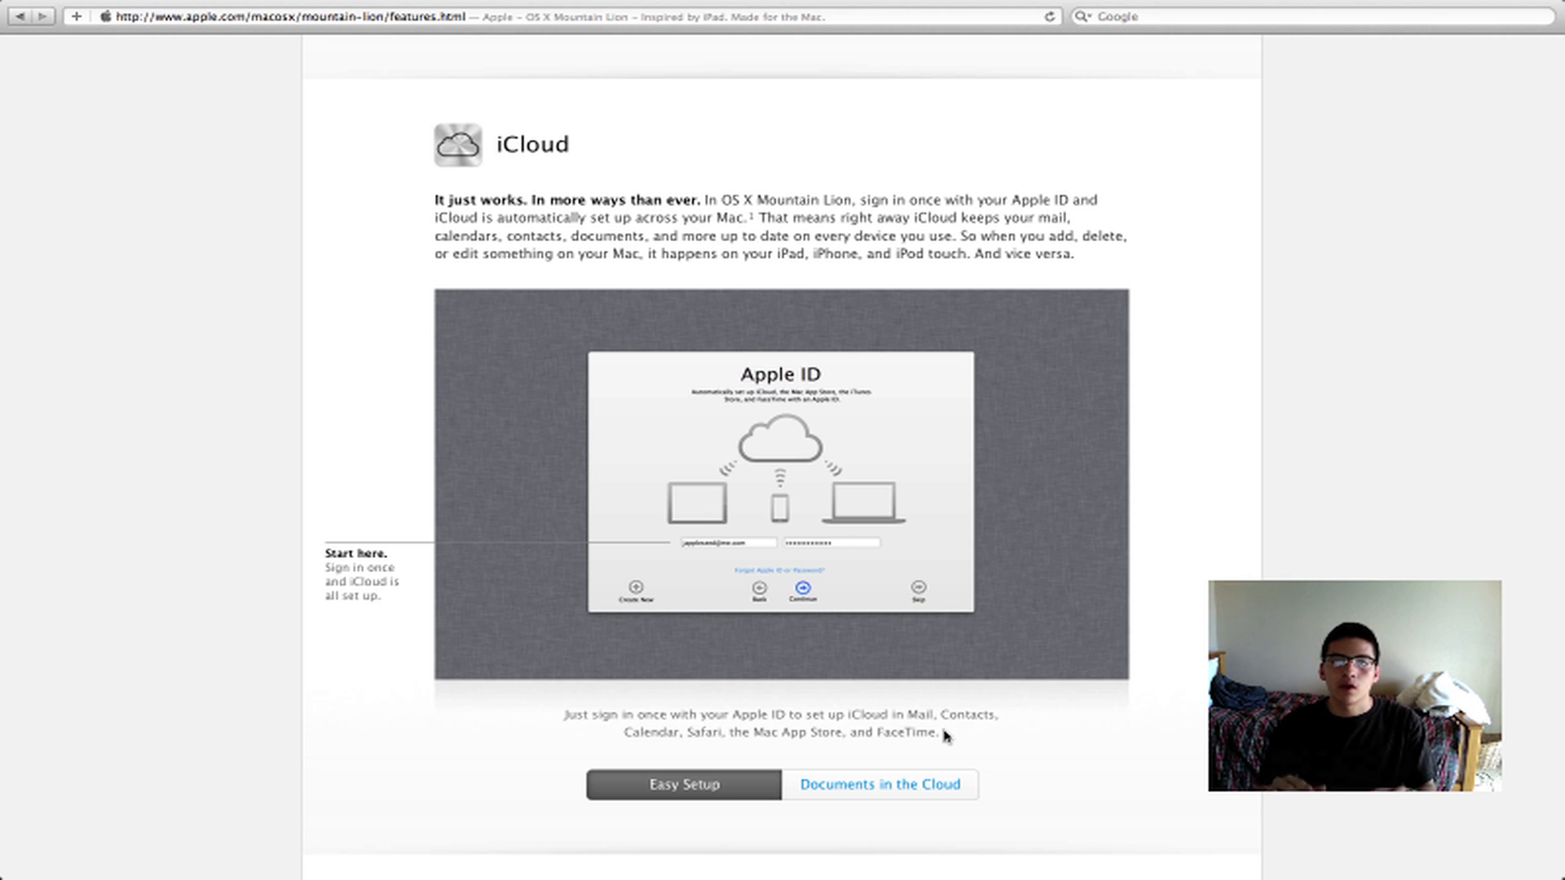
- Scroll past the Messages and Reminders sections down to the Notes screenshot
scroll(down, 3)
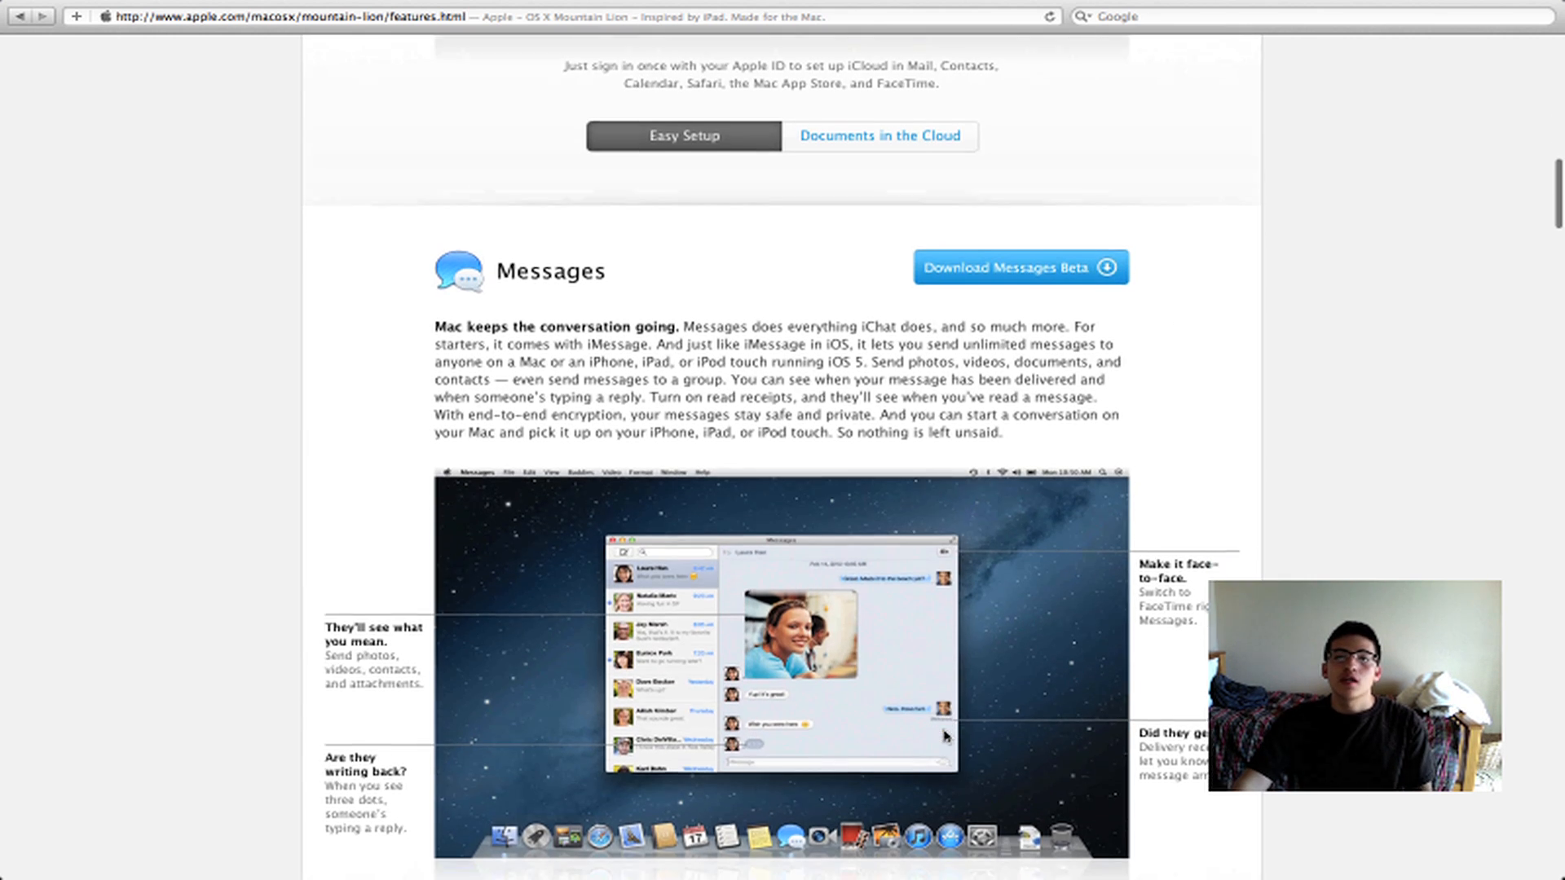
scroll(down, 3)
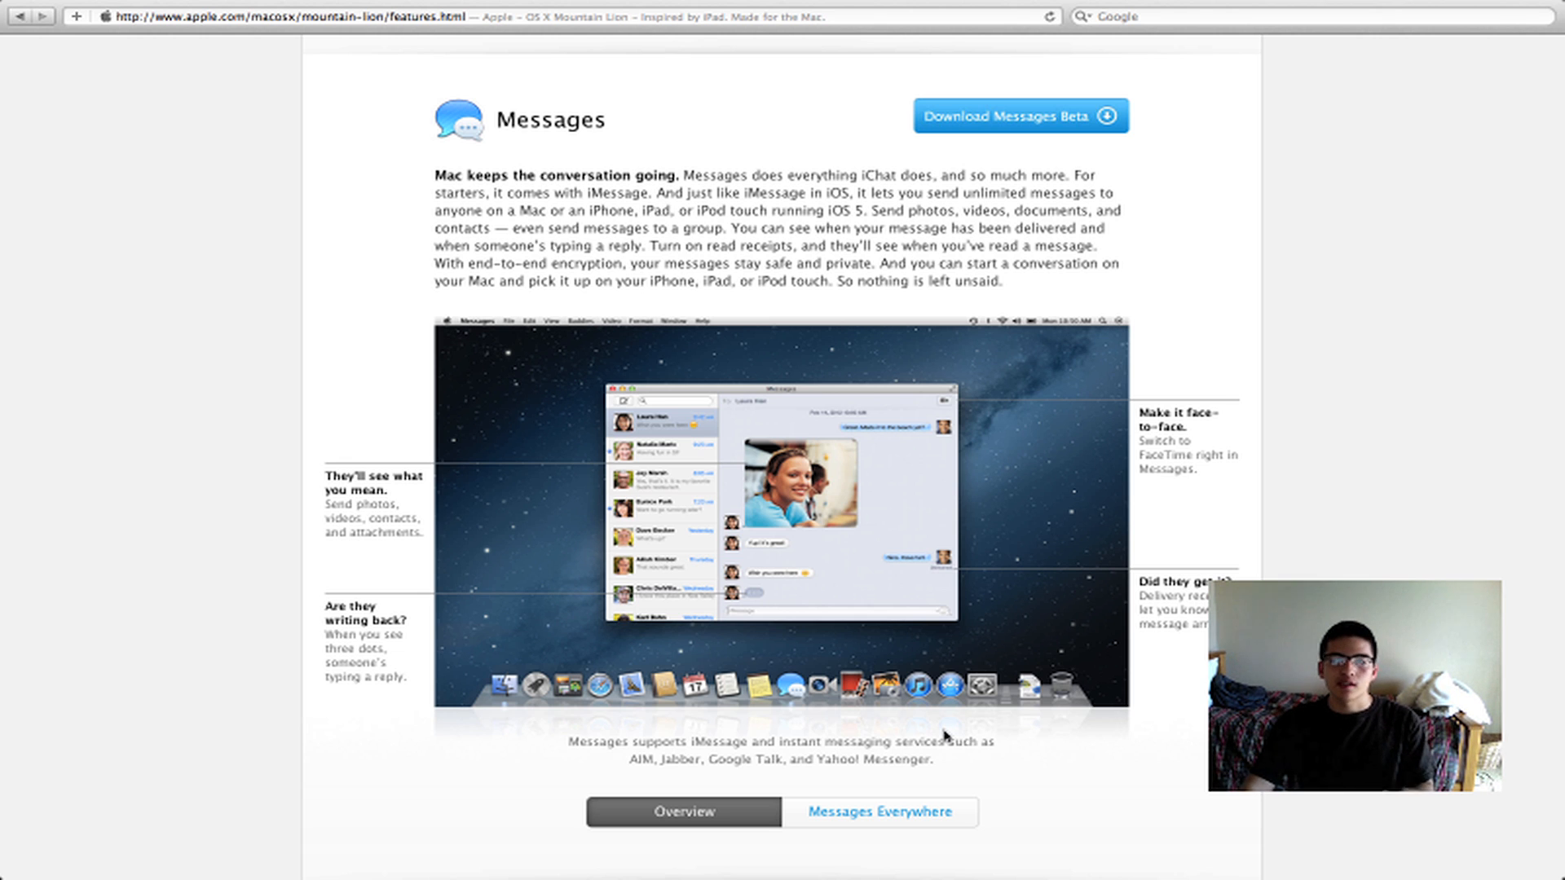
scroll(down, 3)
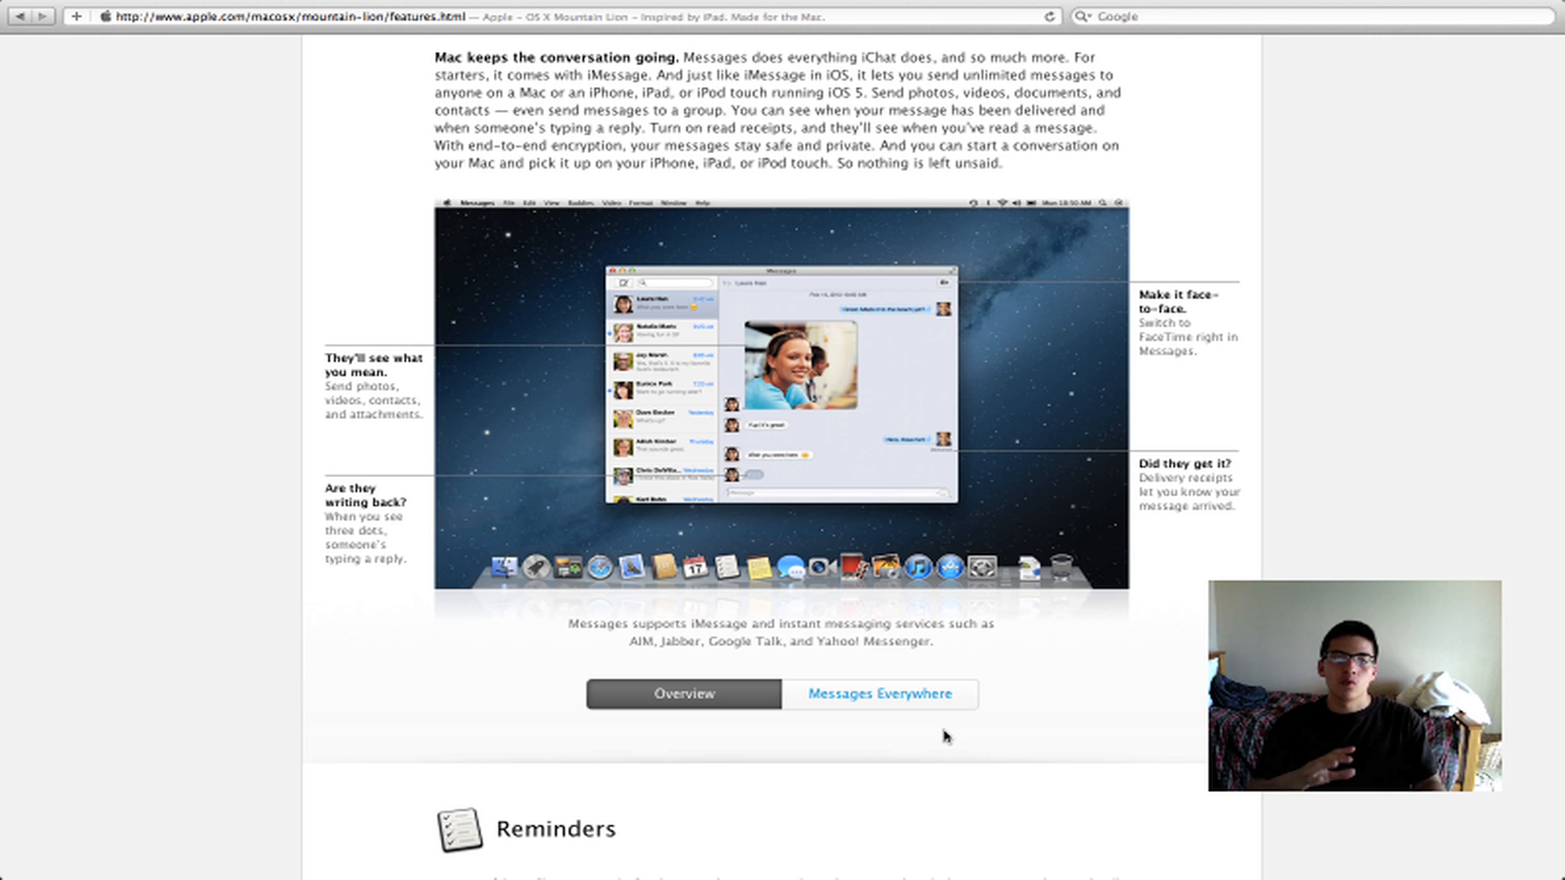
scroll(down, 3)
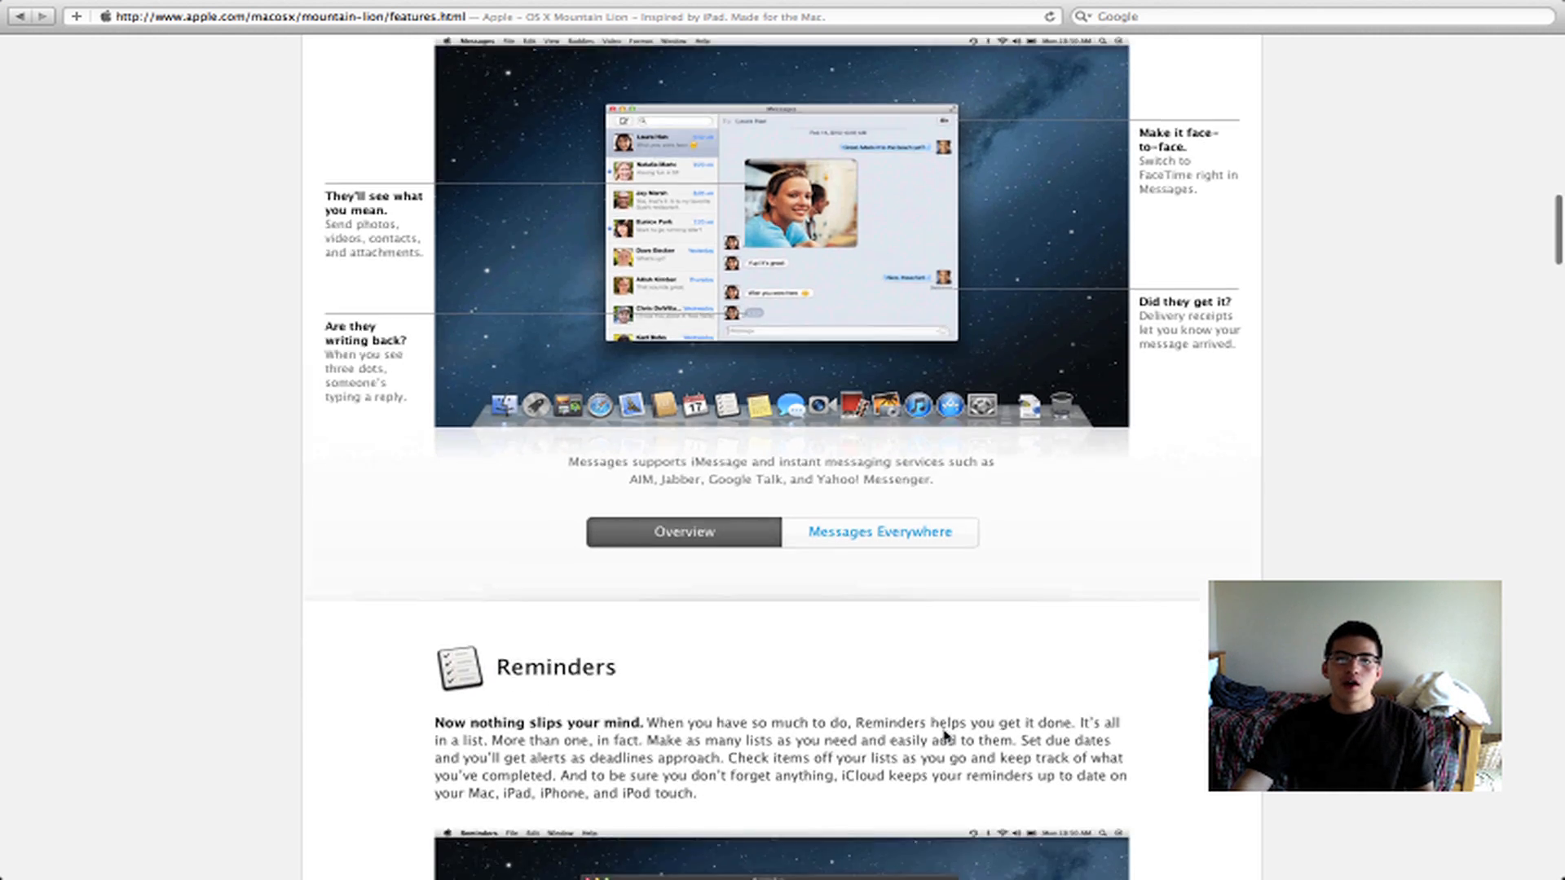
scroll(down, 3)
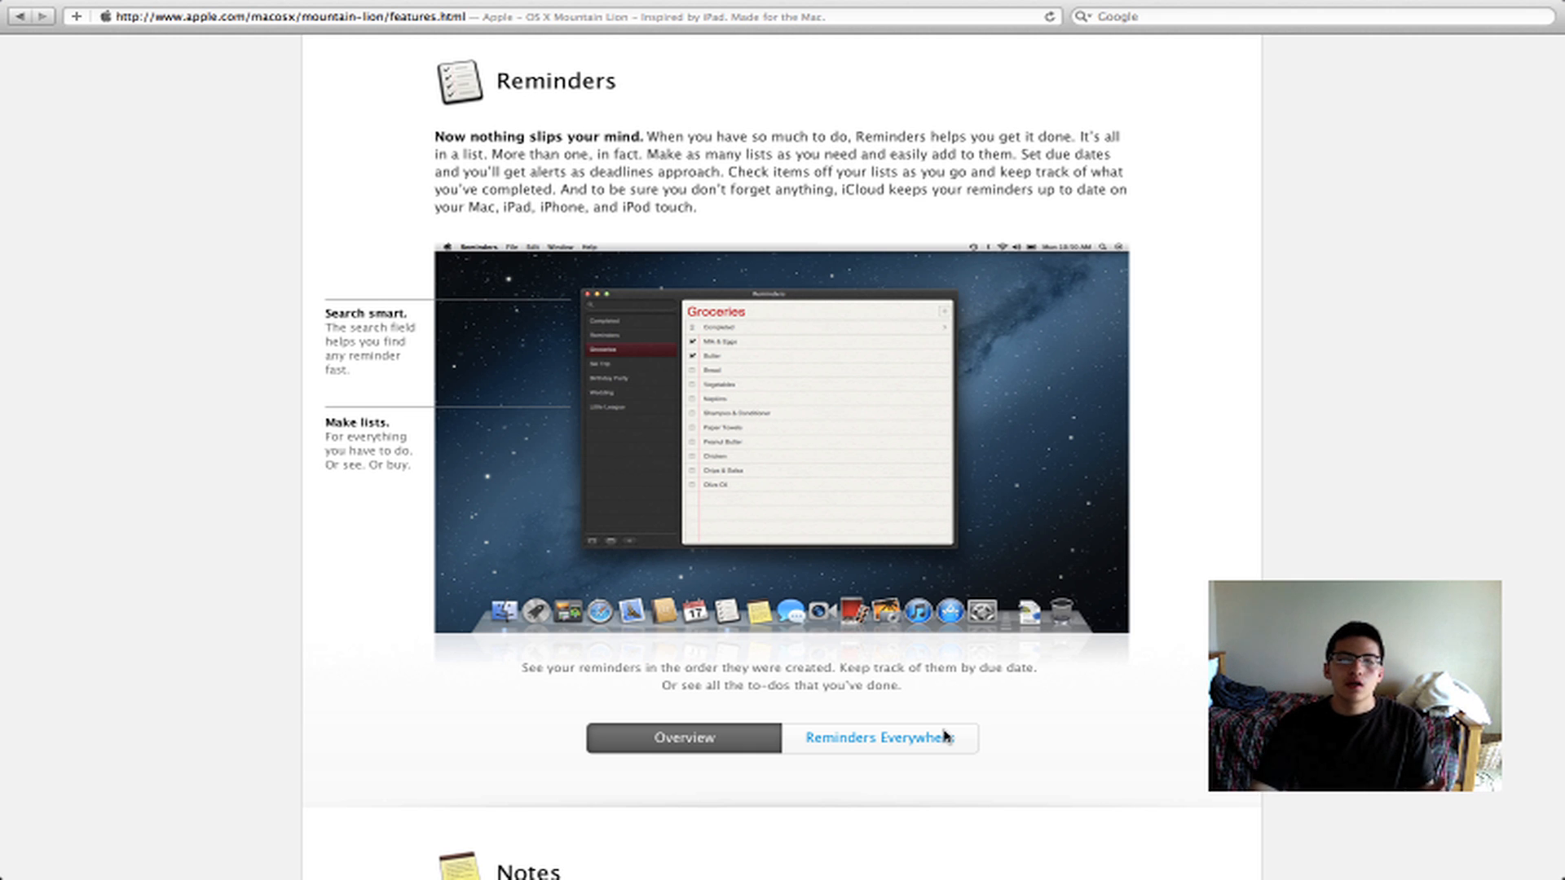
scroll(down, 3)
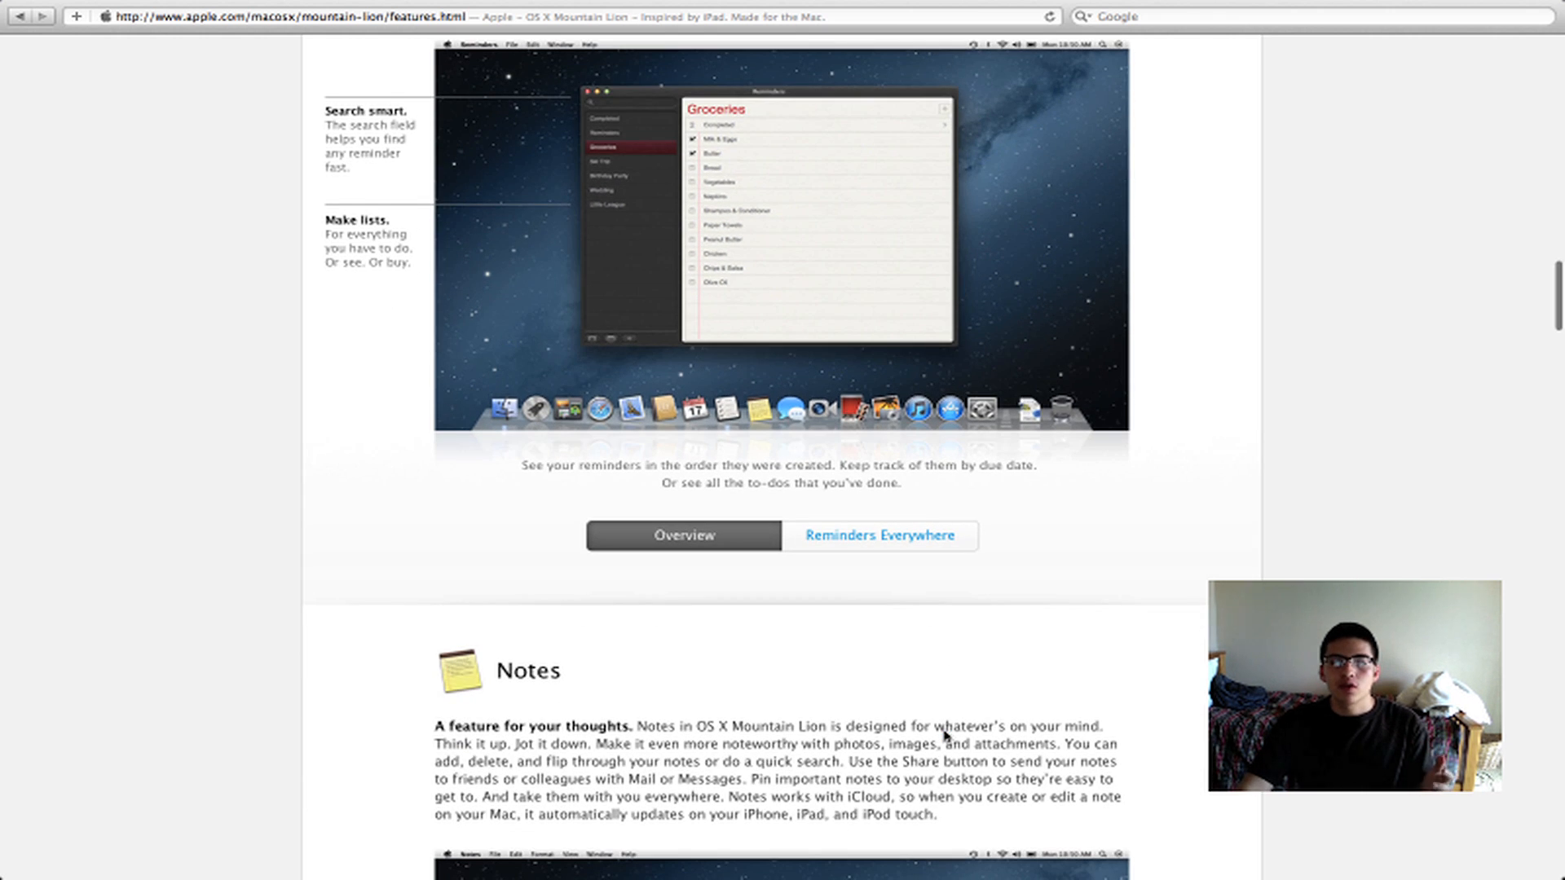
scroll(down, 3)
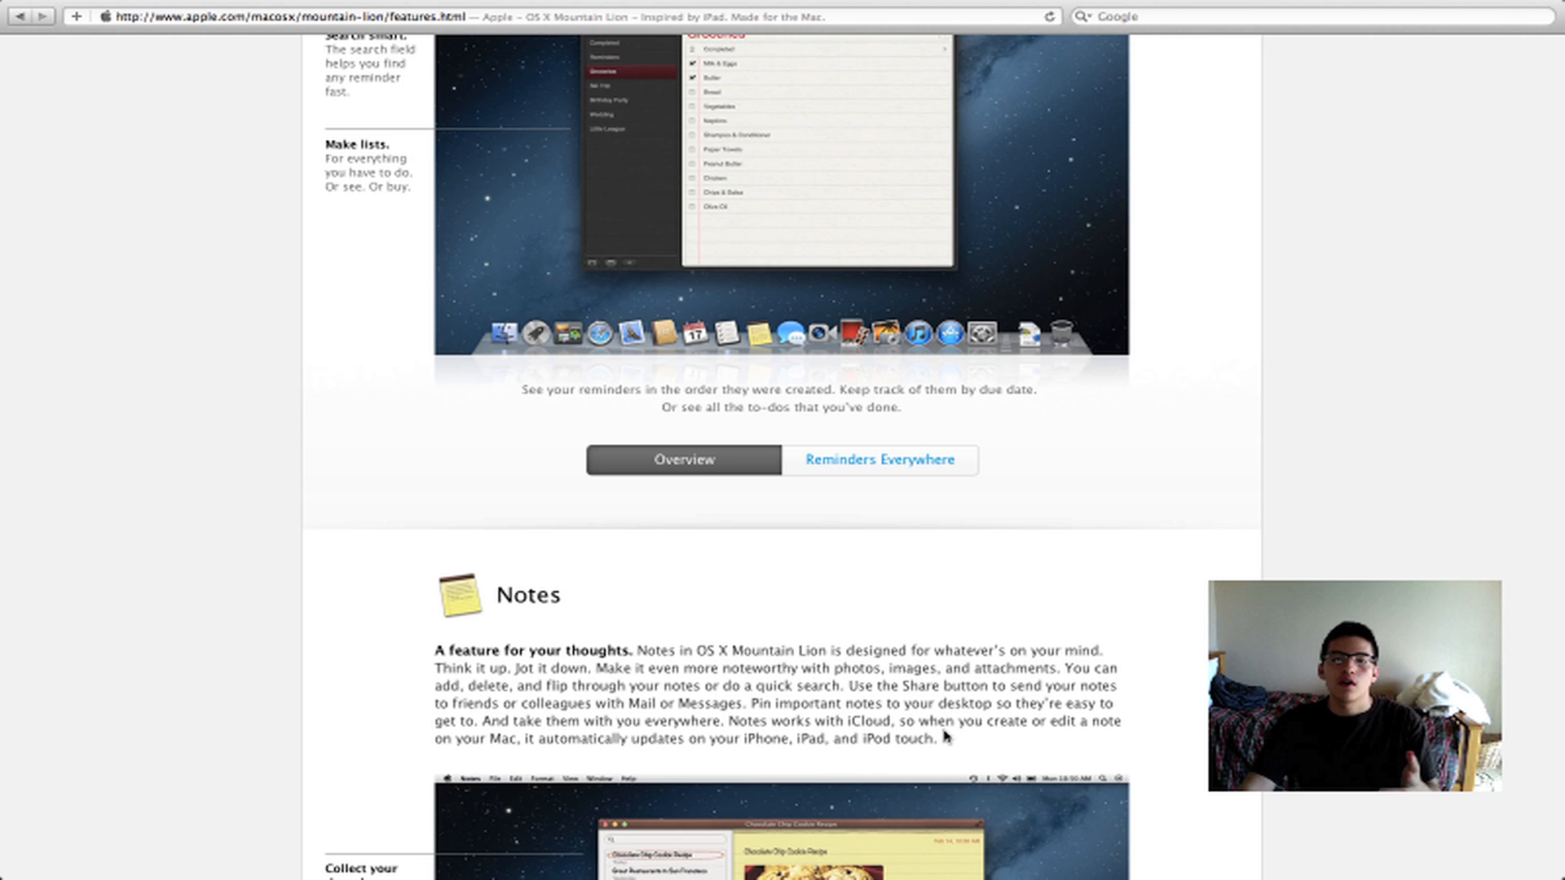
scroll(down, 3)
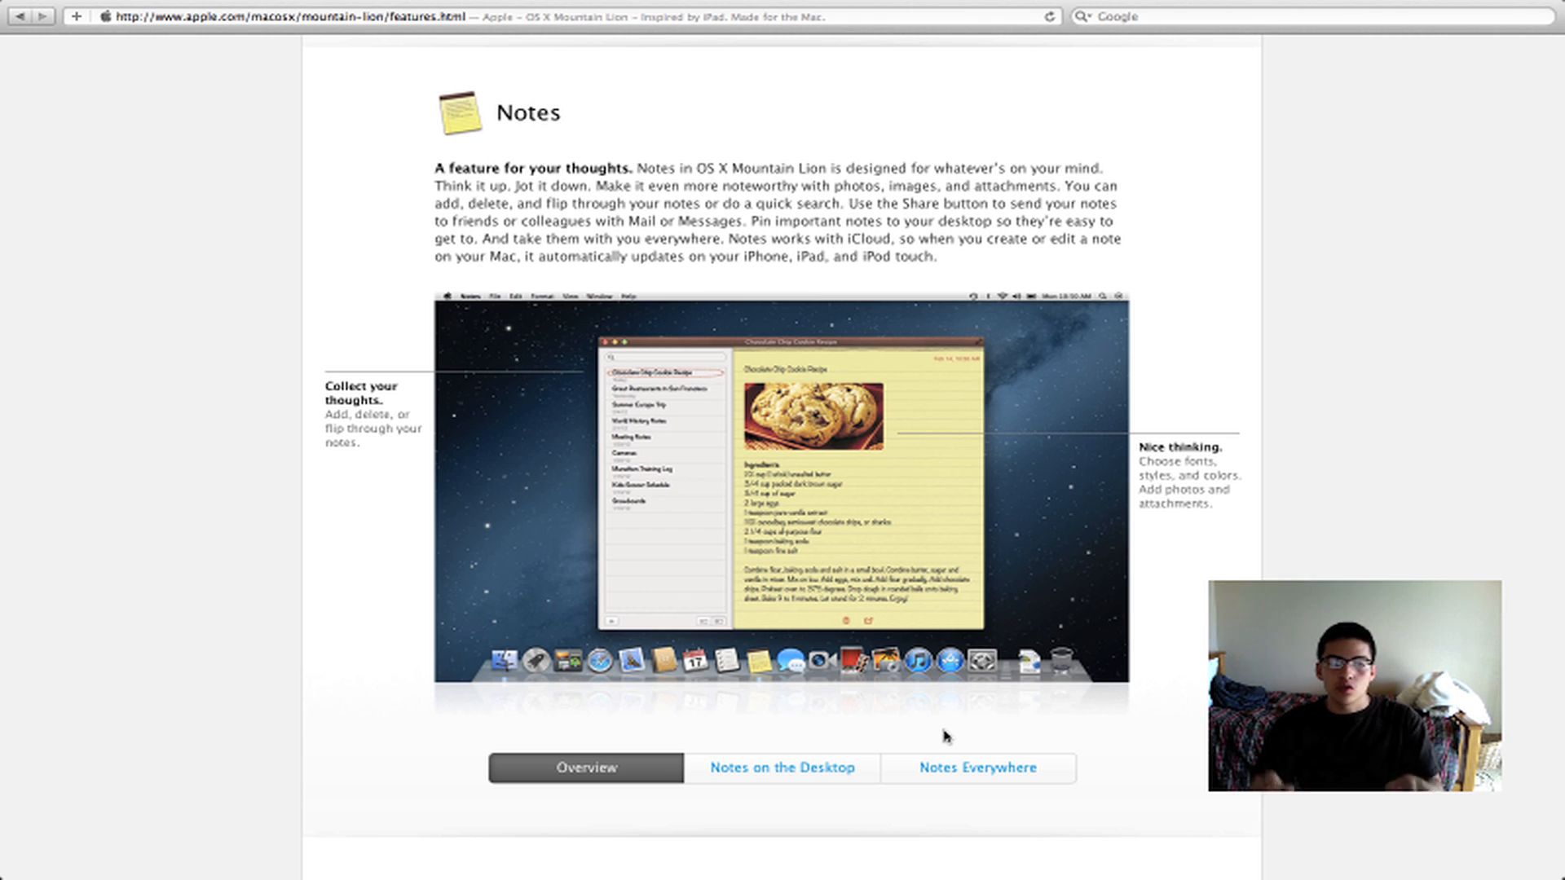
- Scroll down to Notification Center and show its overview illustration
scroll(down, 3)
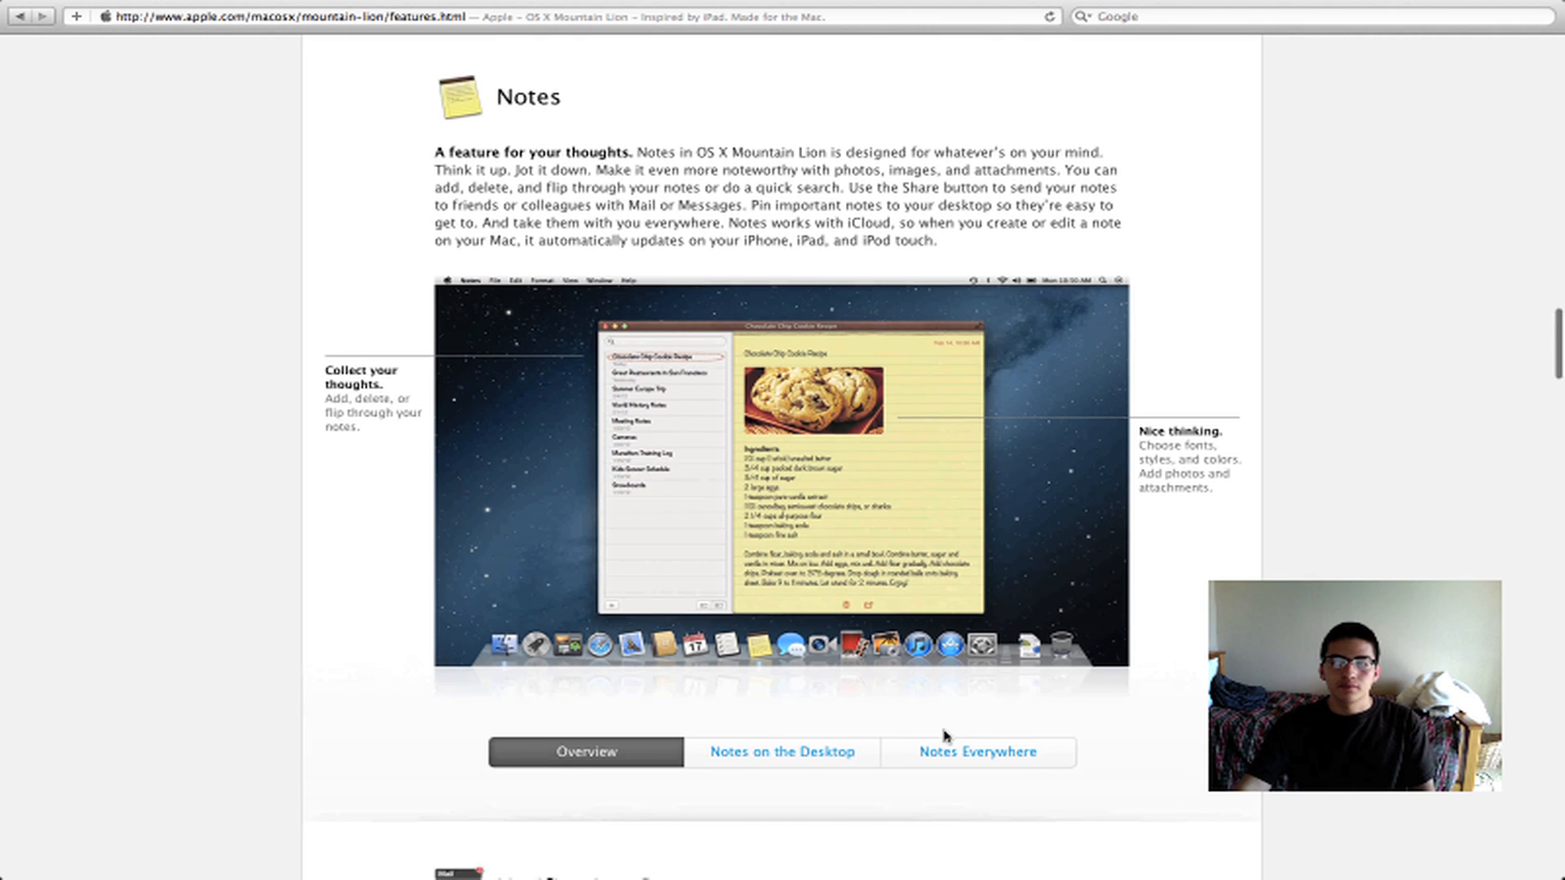
scroll(down, 3)
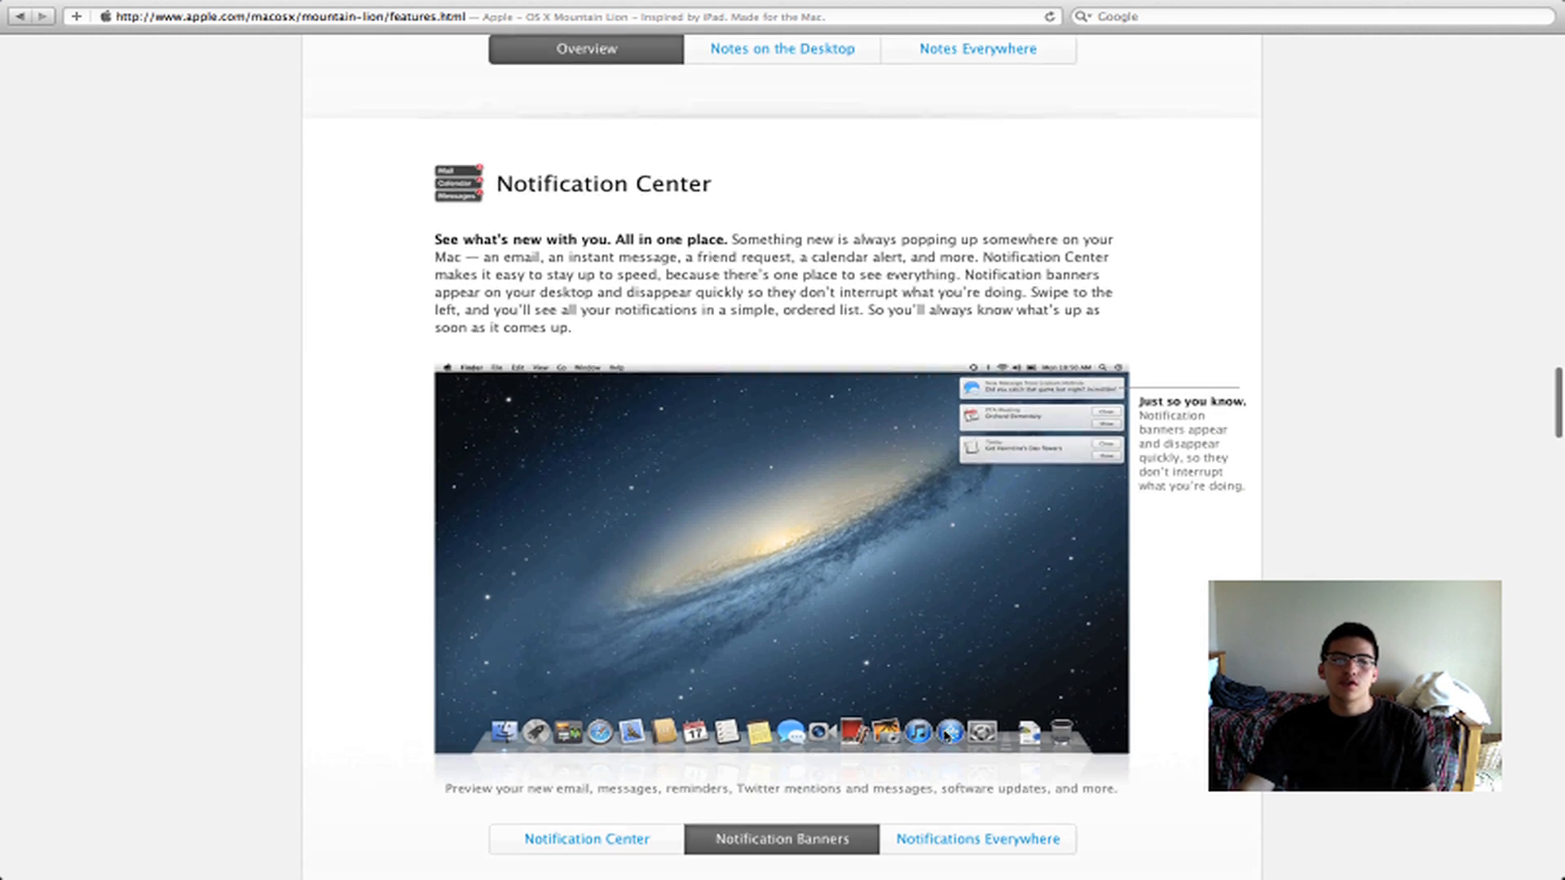
scroll(down, 3)
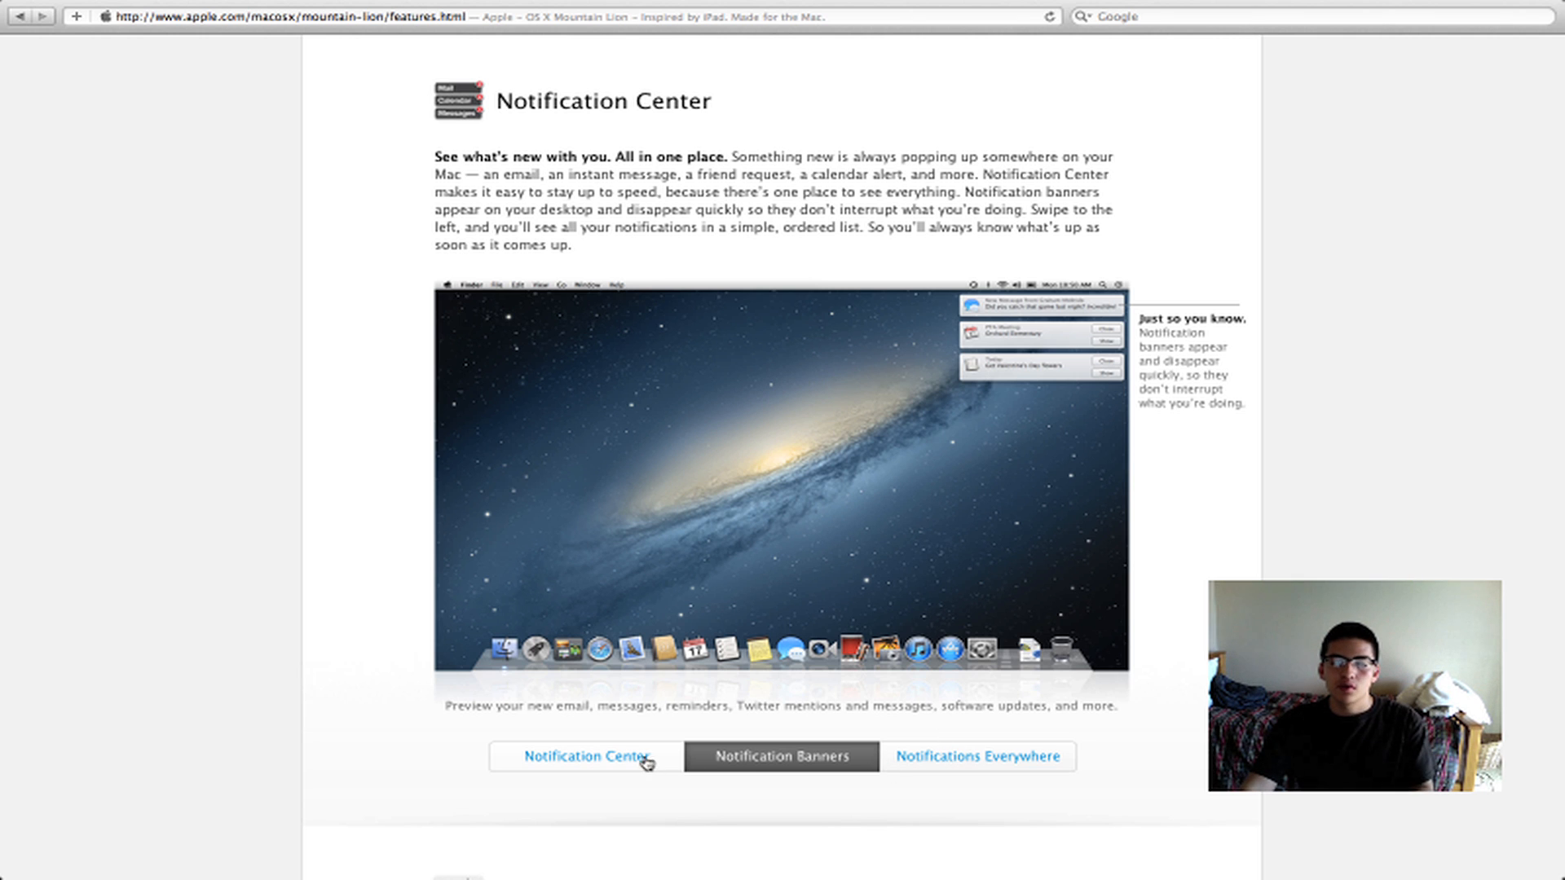
click(586, 756)
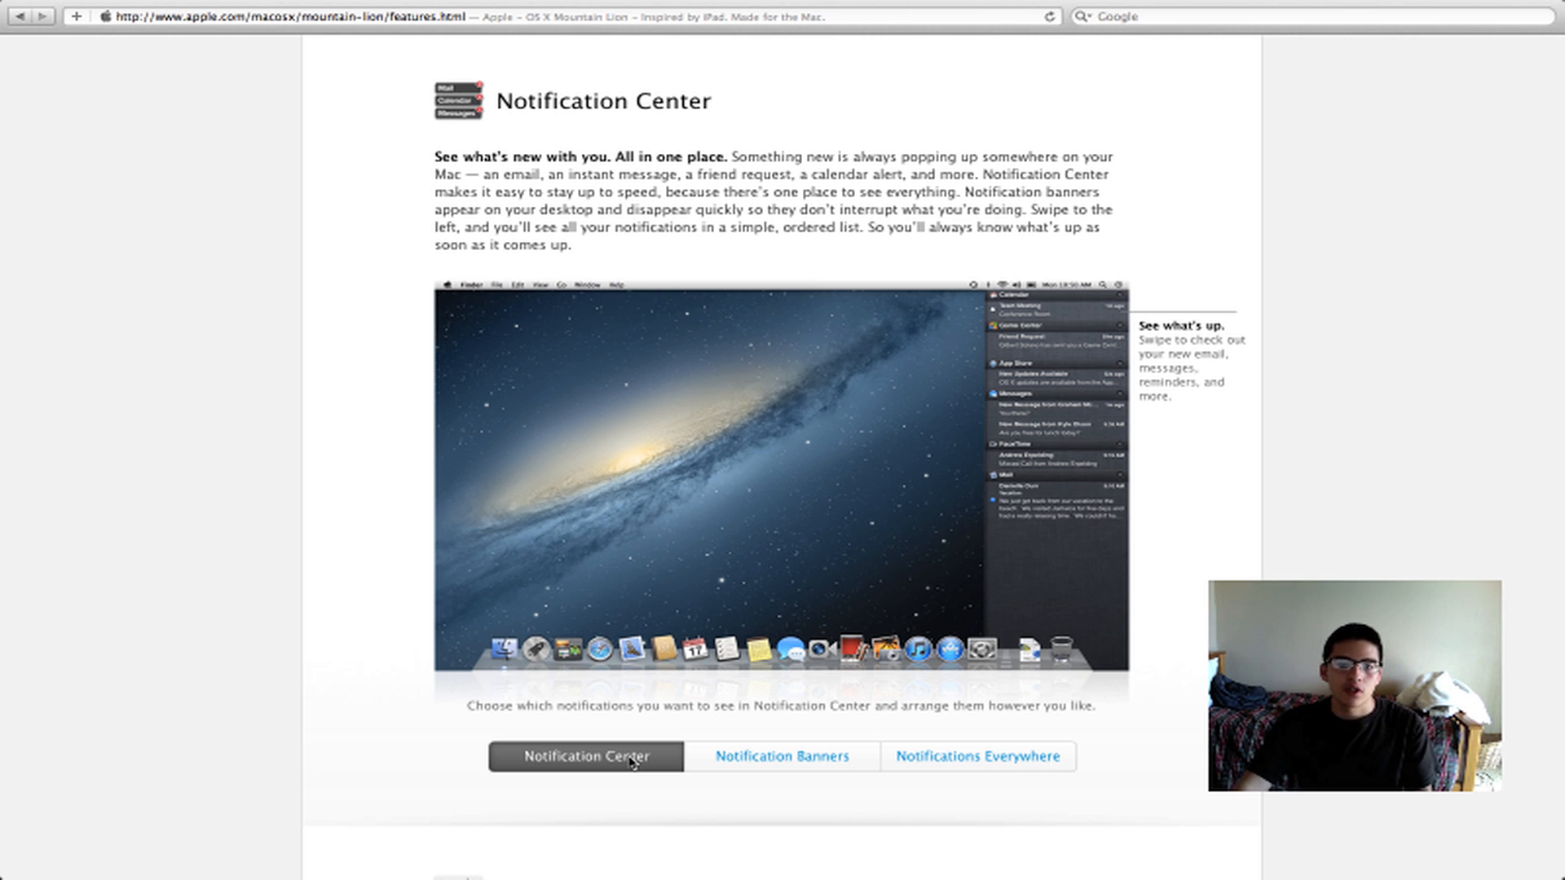
- Scroll on past Share Sheets until the Twitter heading appears
scroll(down, 3)
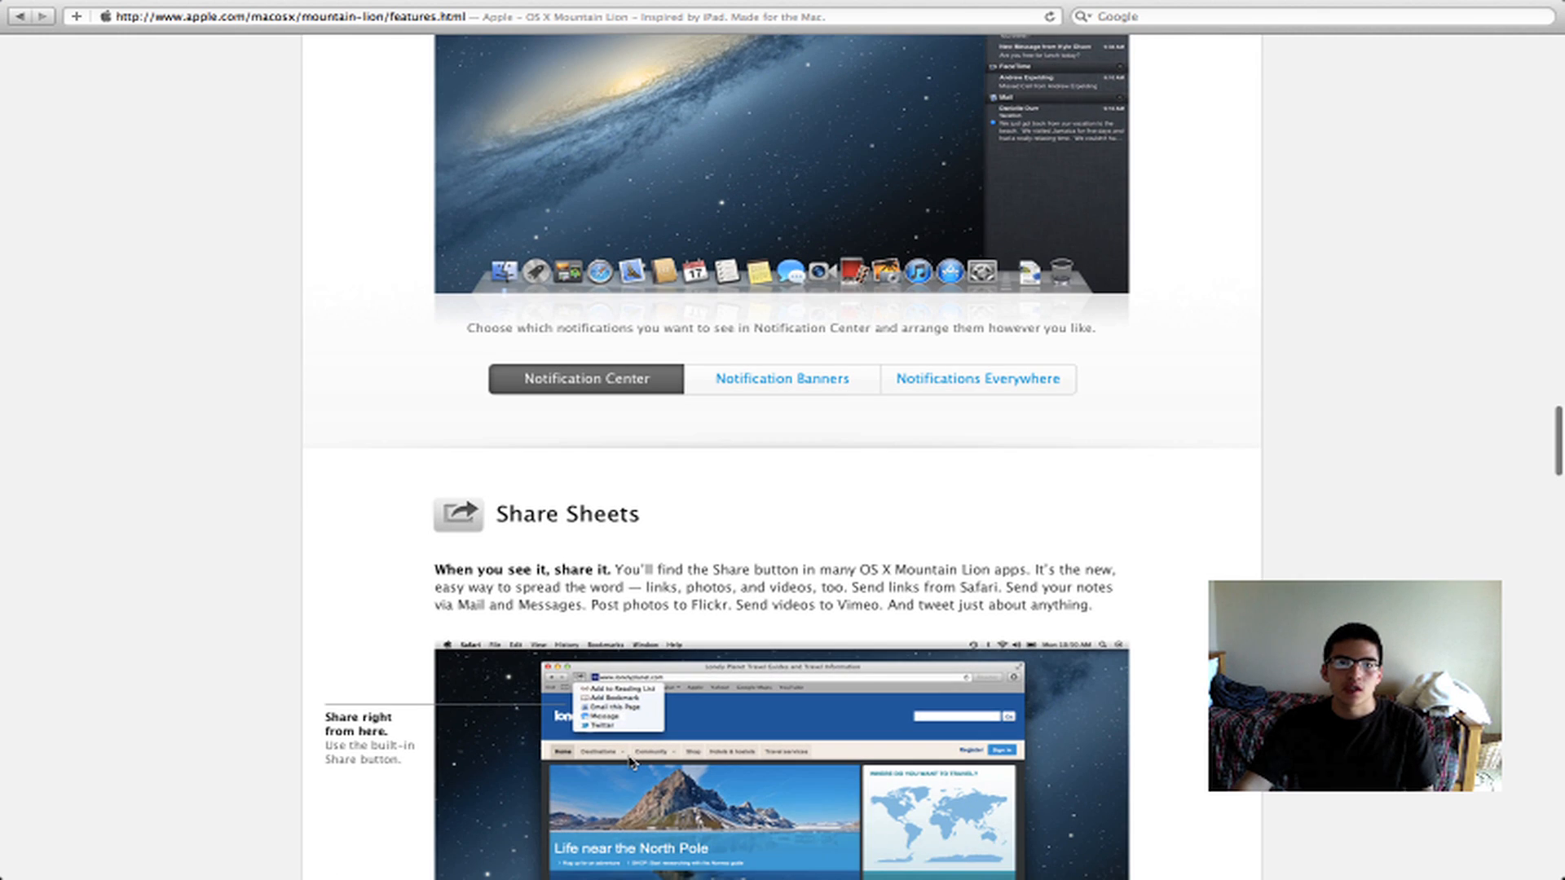
scroll(down, 3)
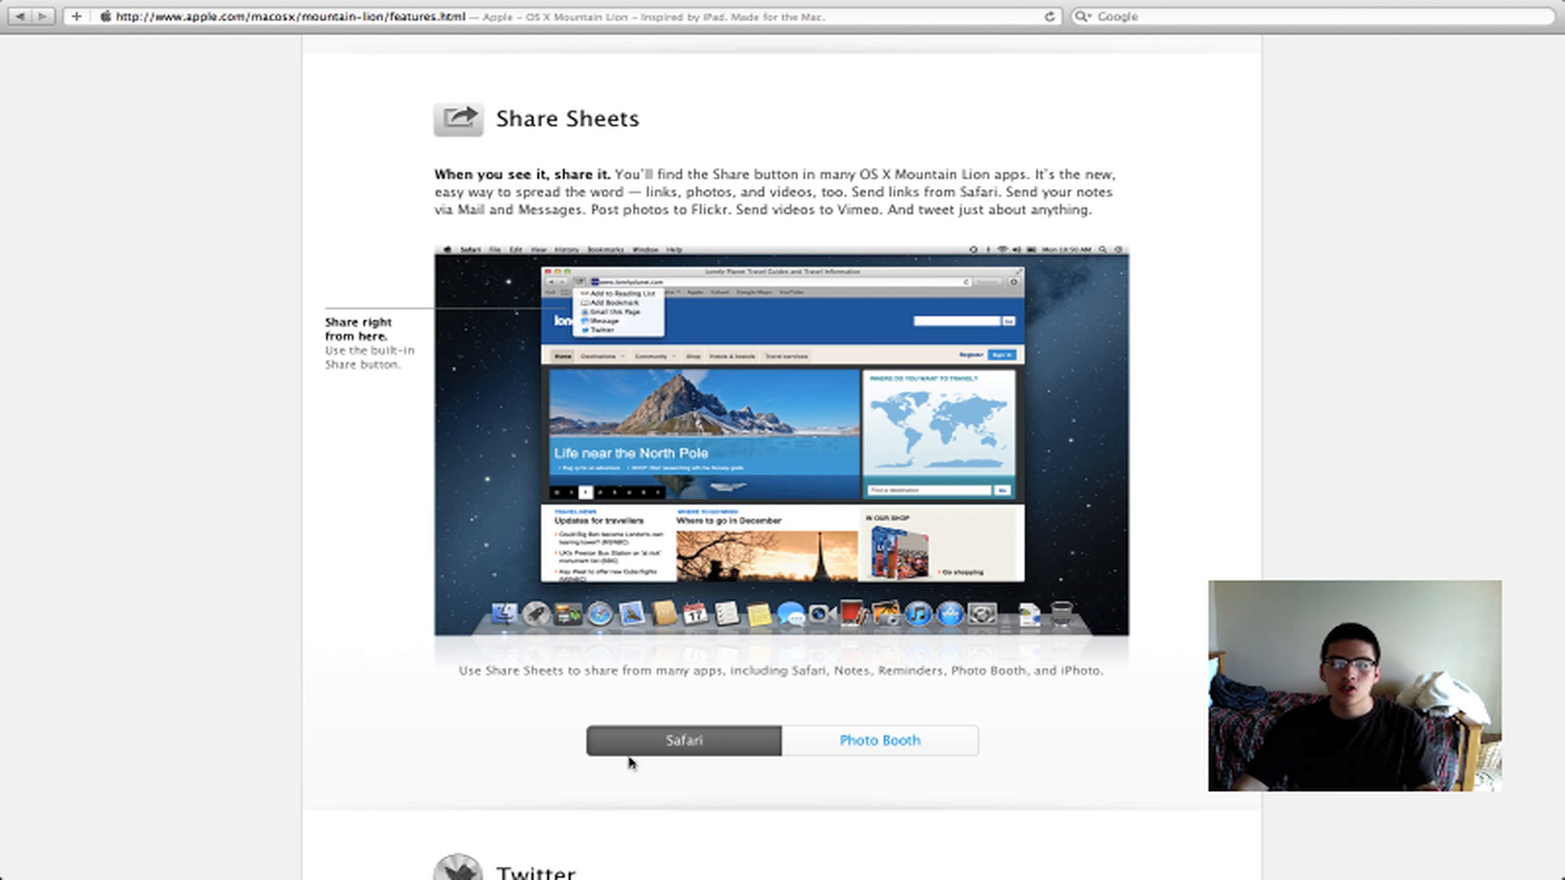
scroll(down, 3)
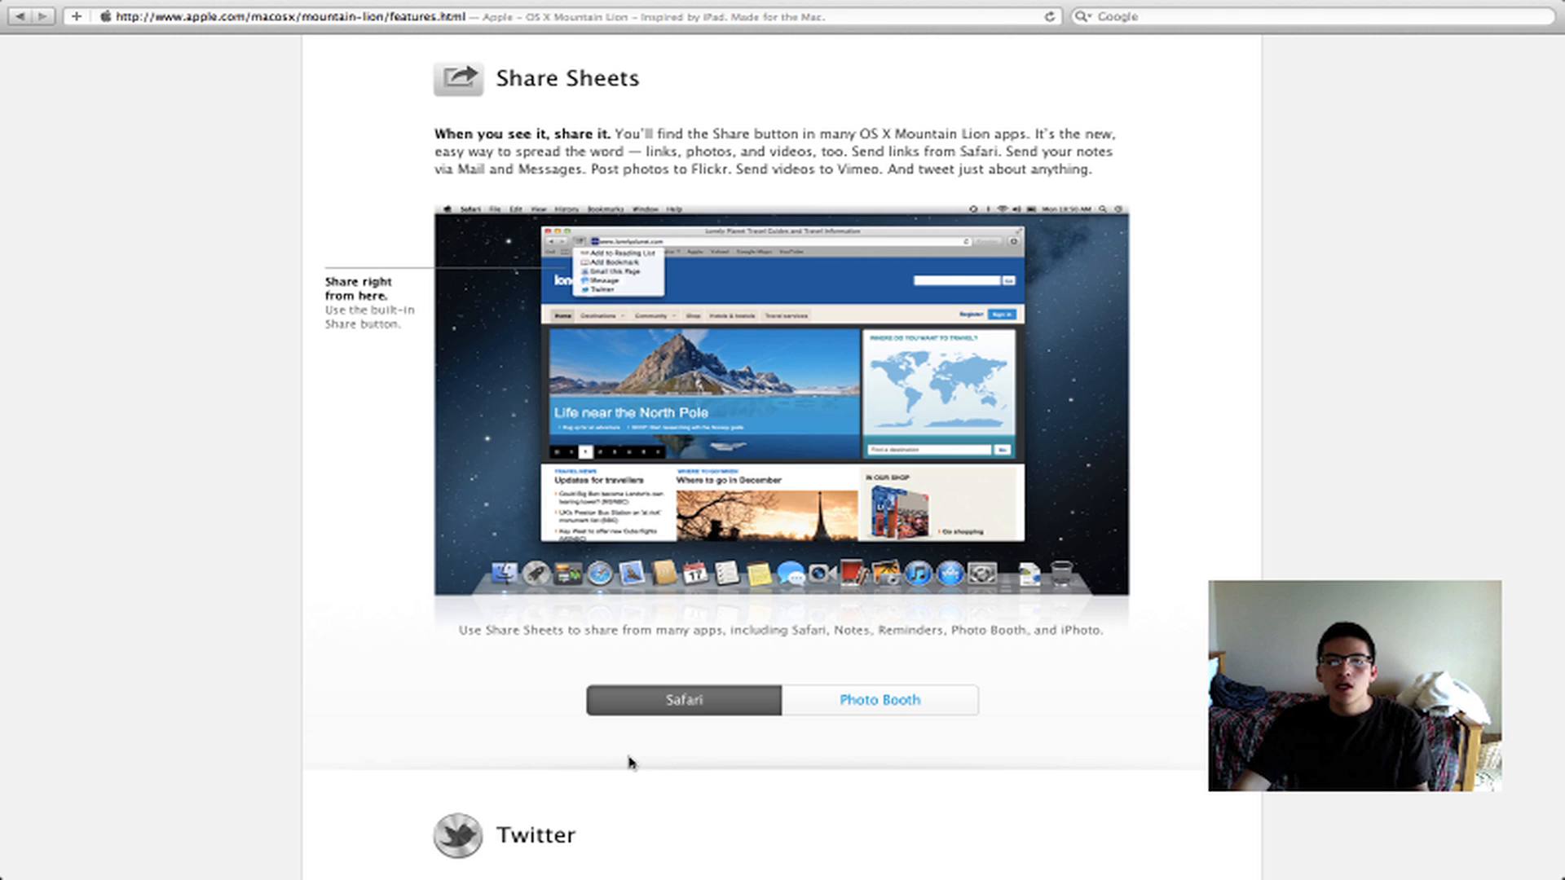
scroll(down, 3)
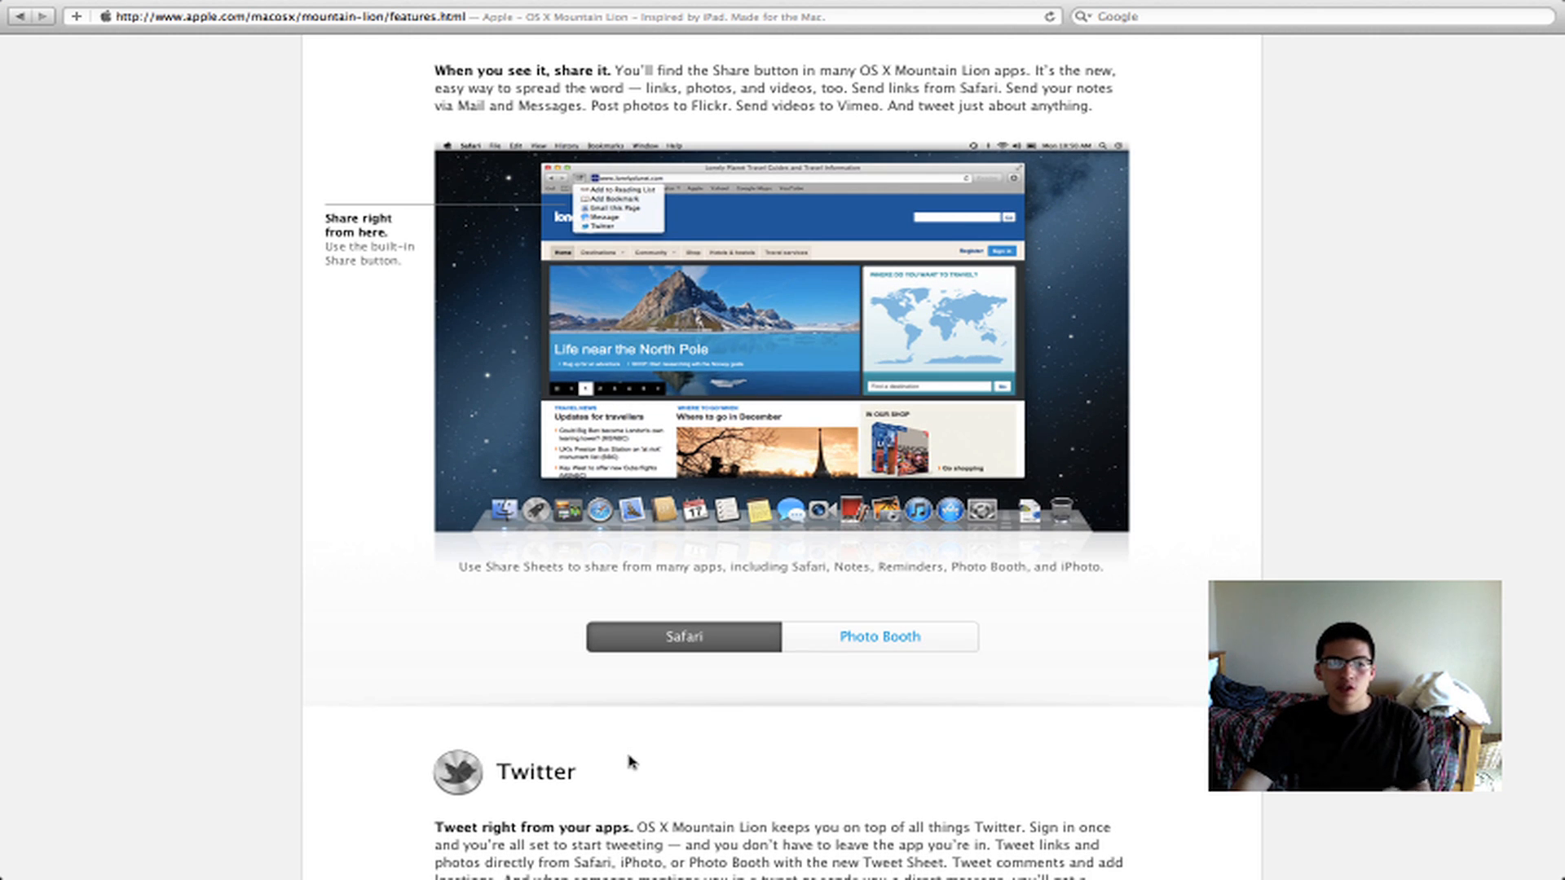
scroll(down, 3)
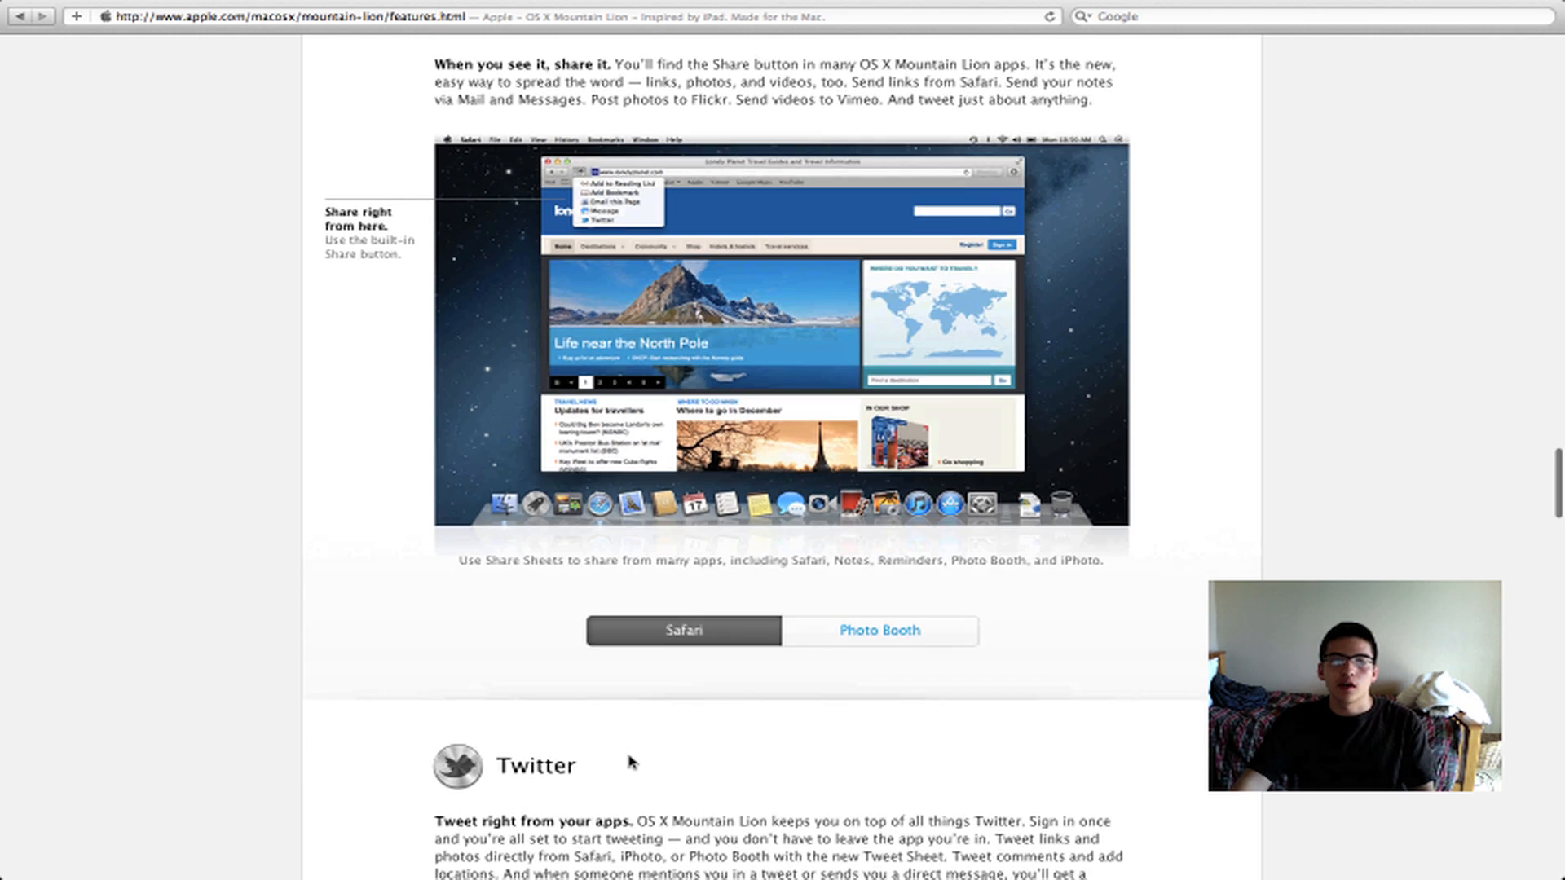
- Scroll past Twitter to Game Center, show its Overview slide, then approach AirPlay Mirroring
scroll(down, 3)
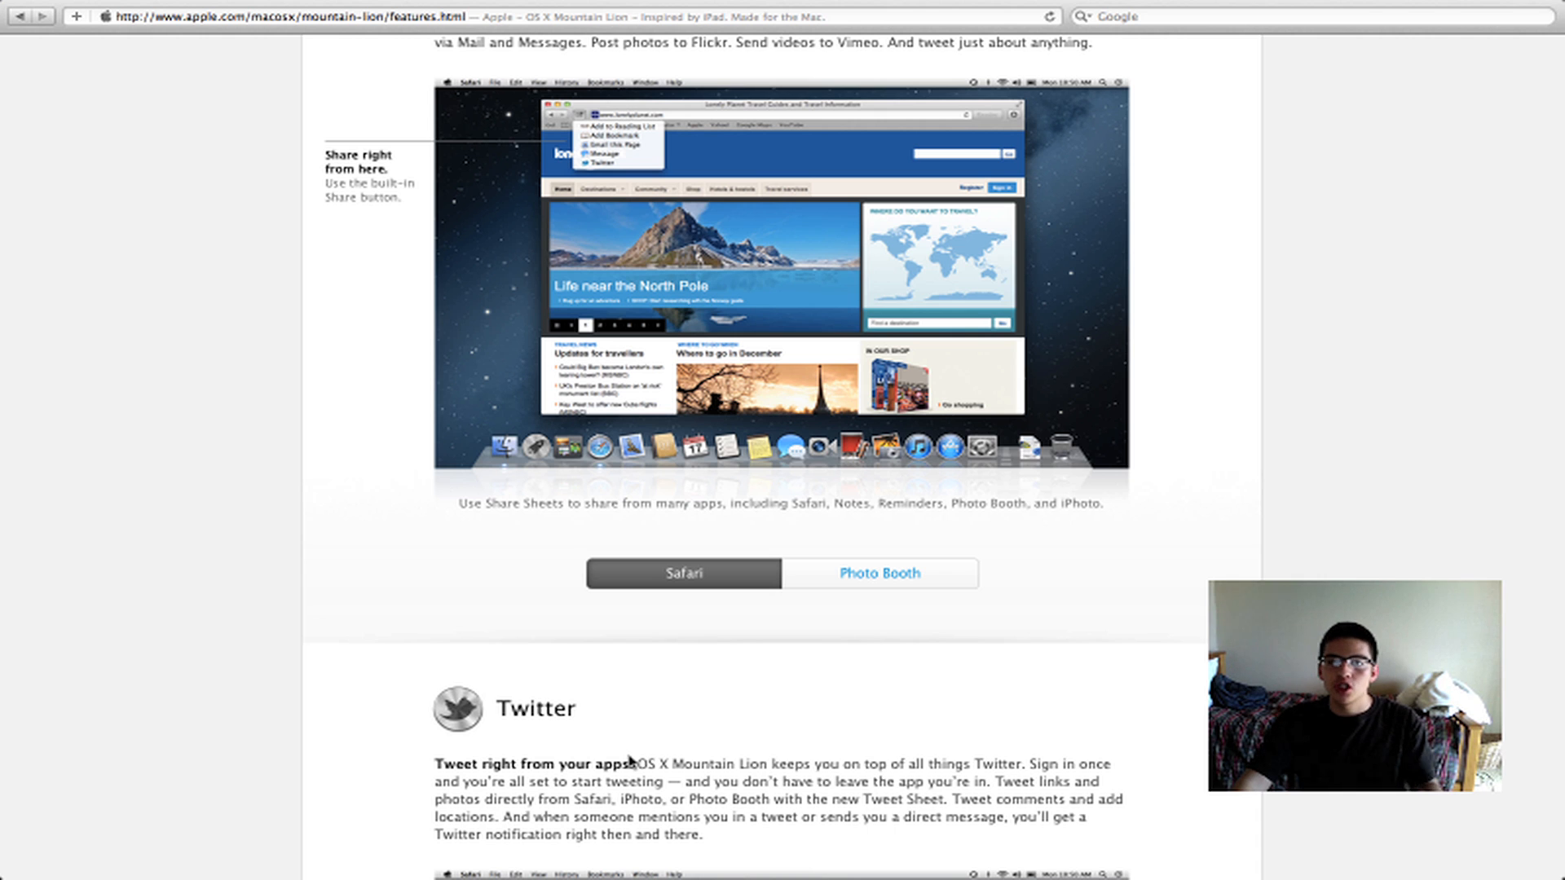
scroll(down, 3)
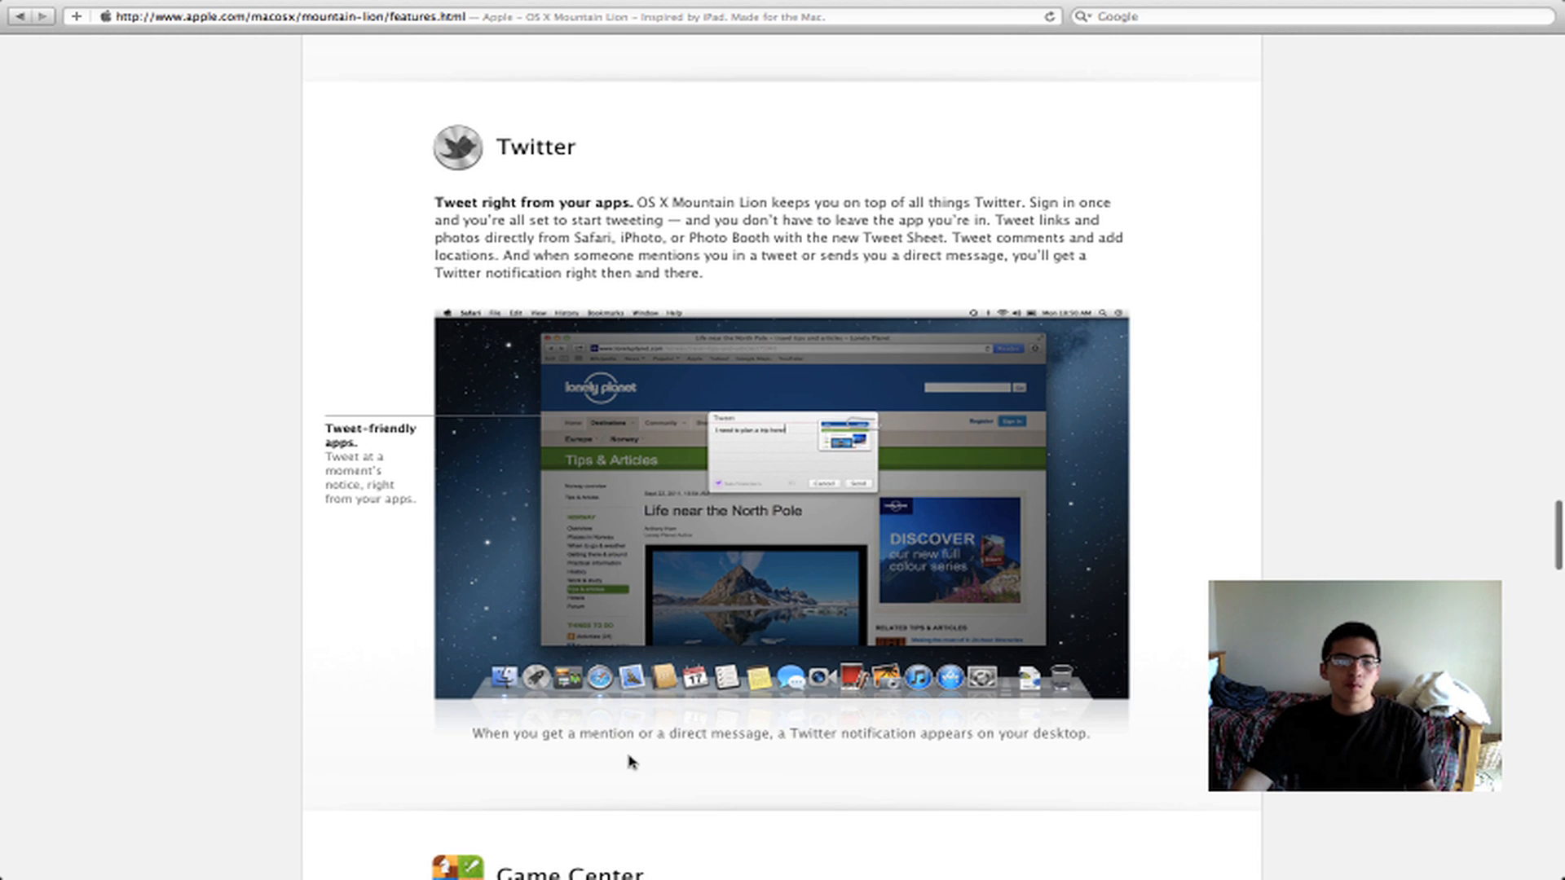
scroll(down, 3)
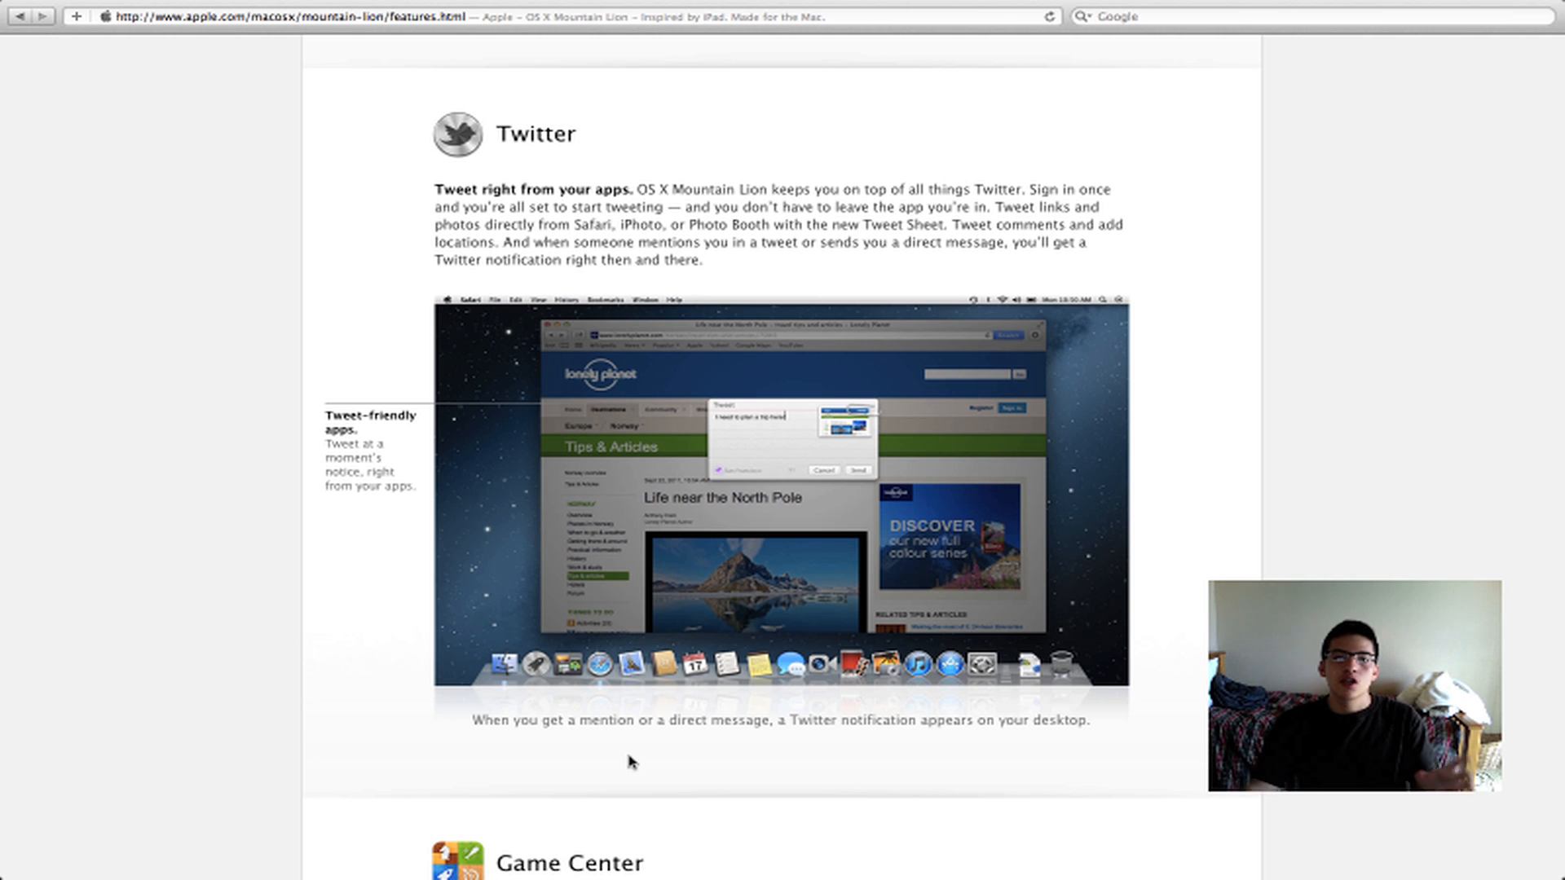
scroll(down, 3)
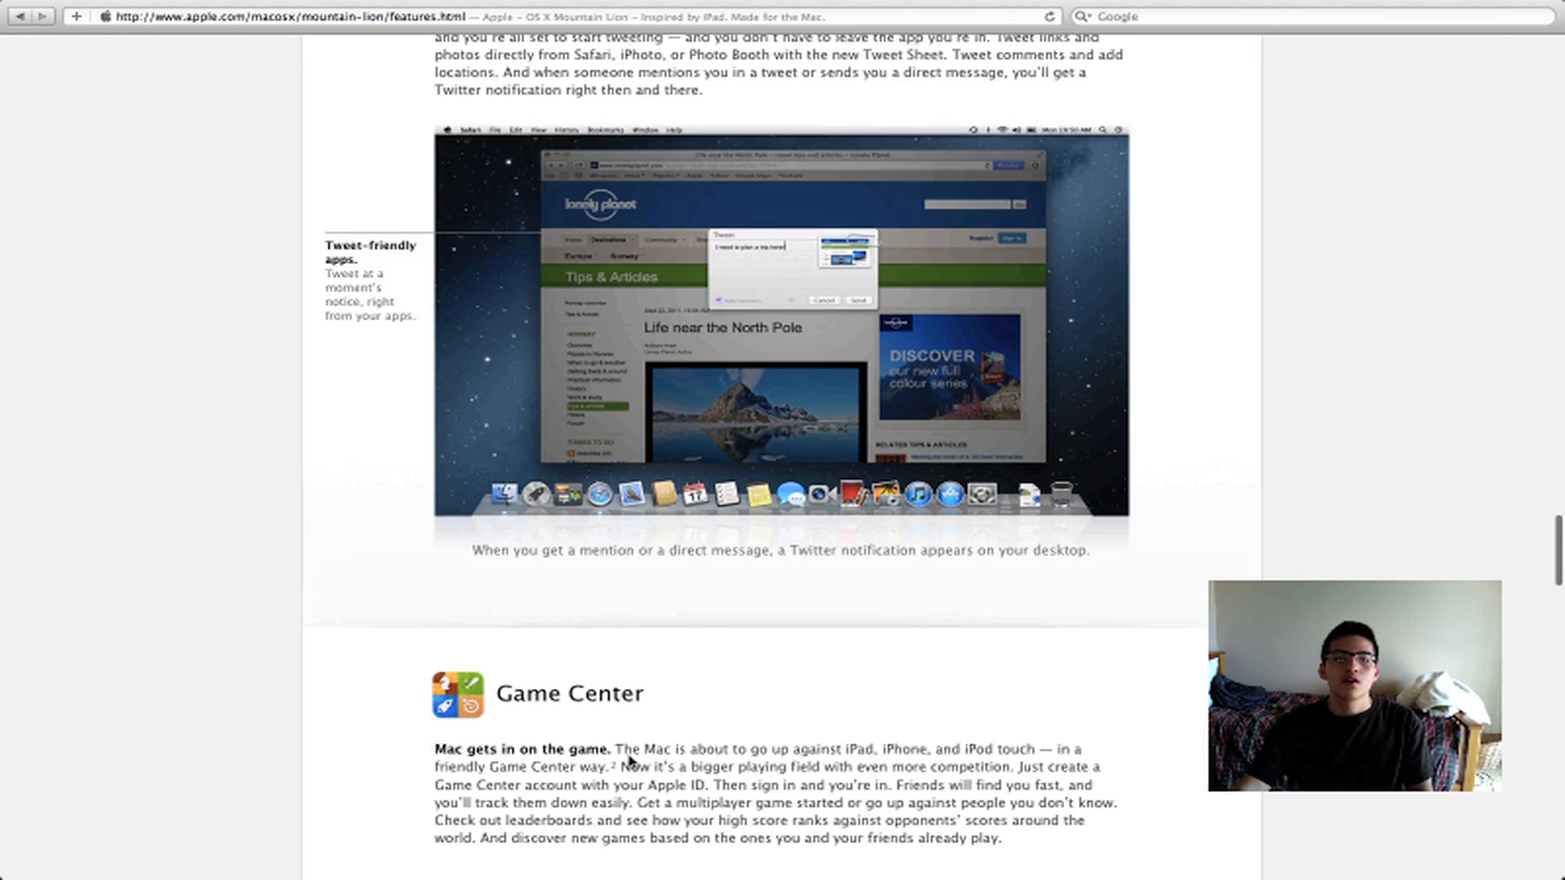
scroll(down, 3)
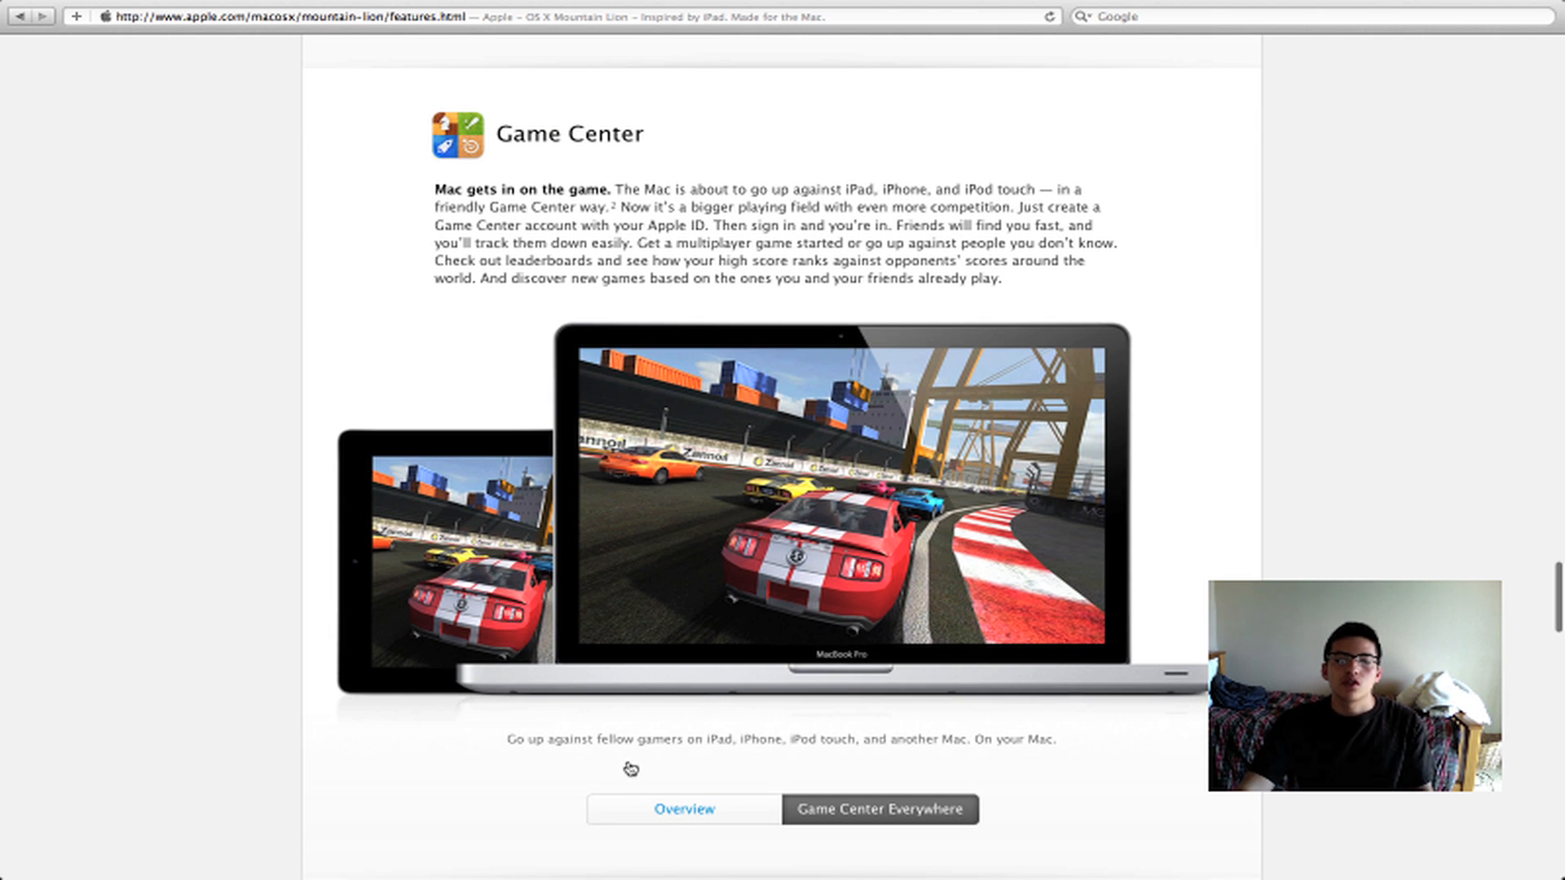
click(686, 809)
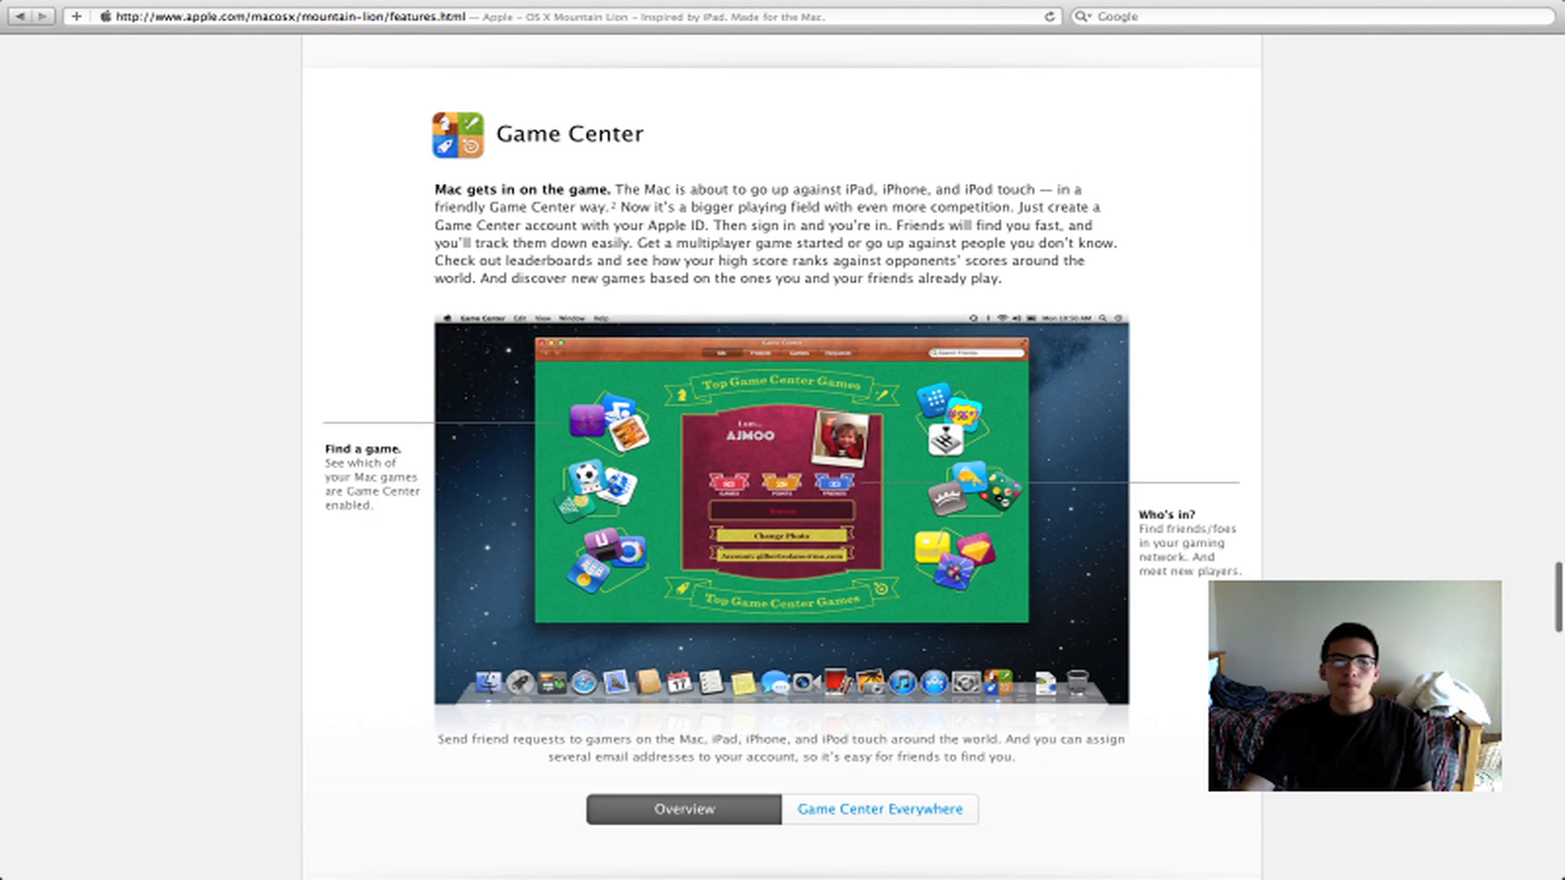
scroll(down, 3)
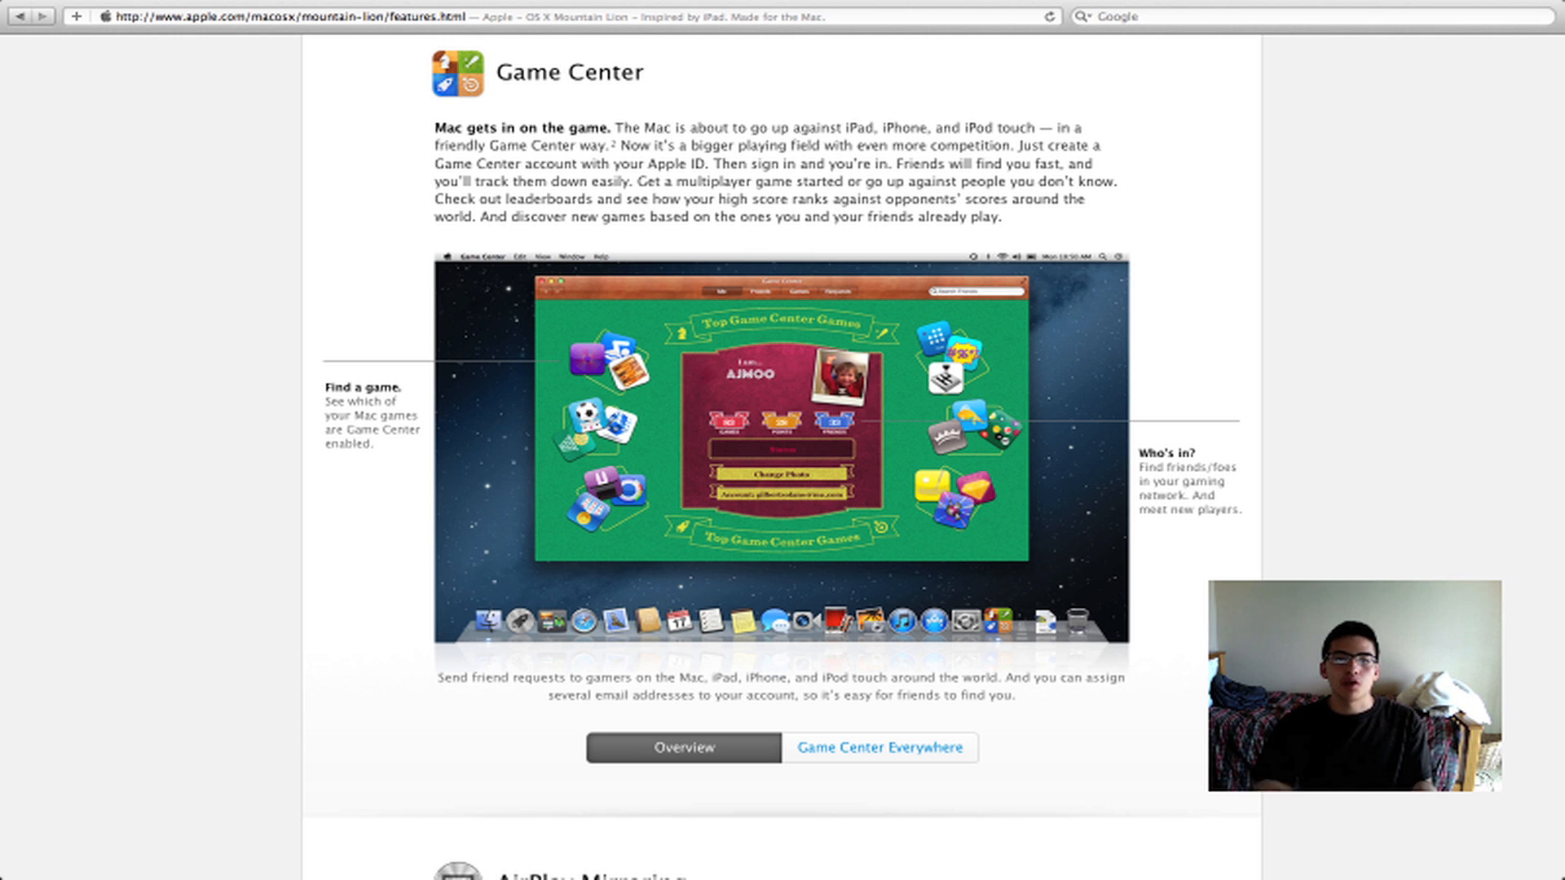
scroll(down, 3)
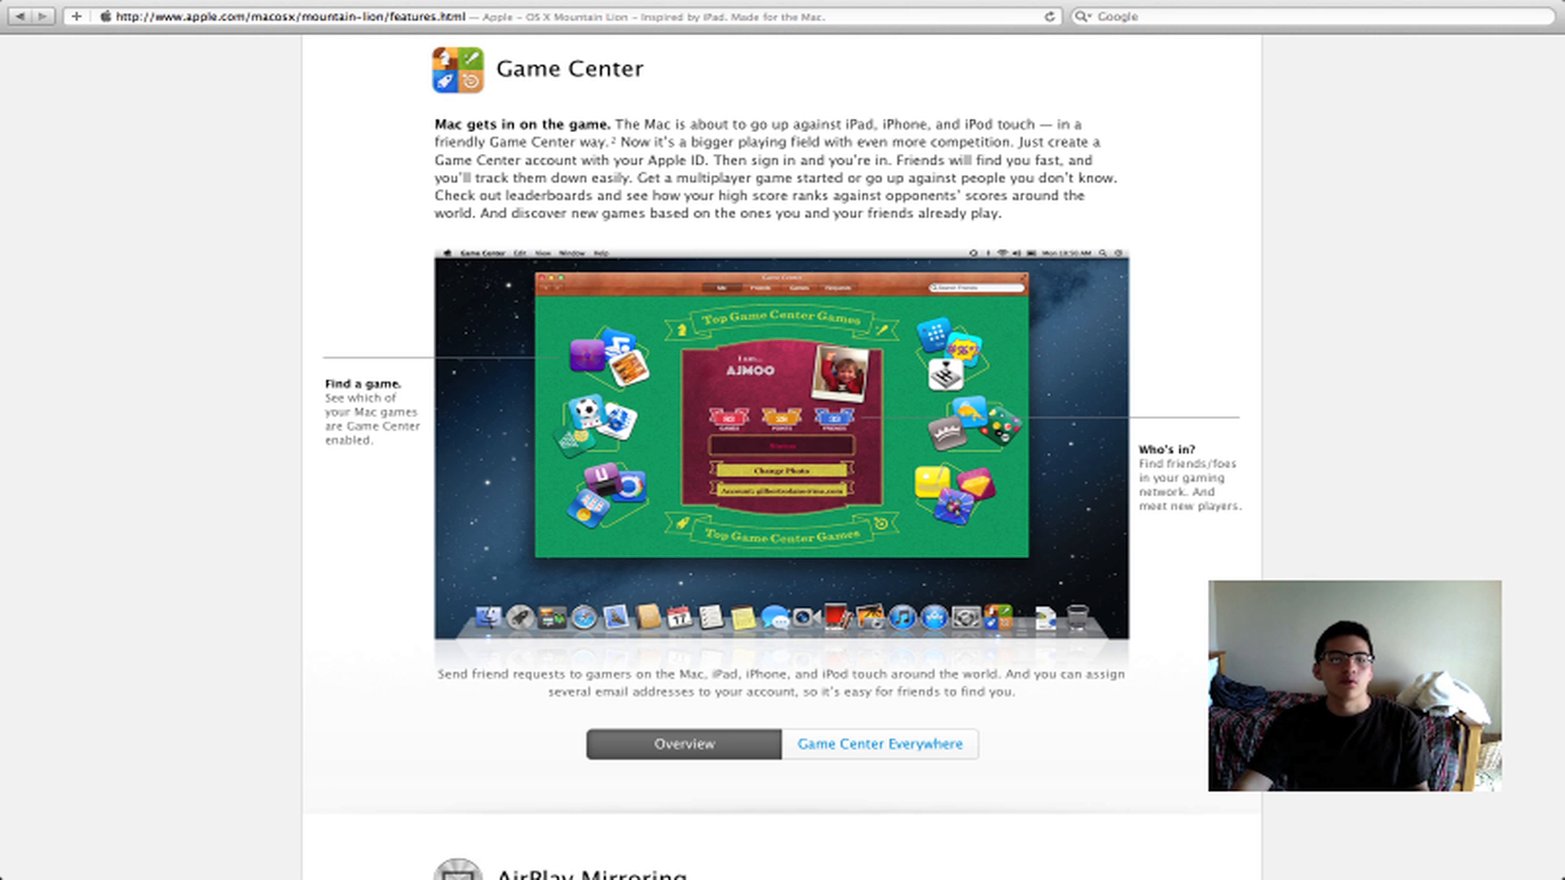
- Scroll through AirPlay Mirroring and Gatekeeper to the All-new features for China screenshot
scroll(down, 3)
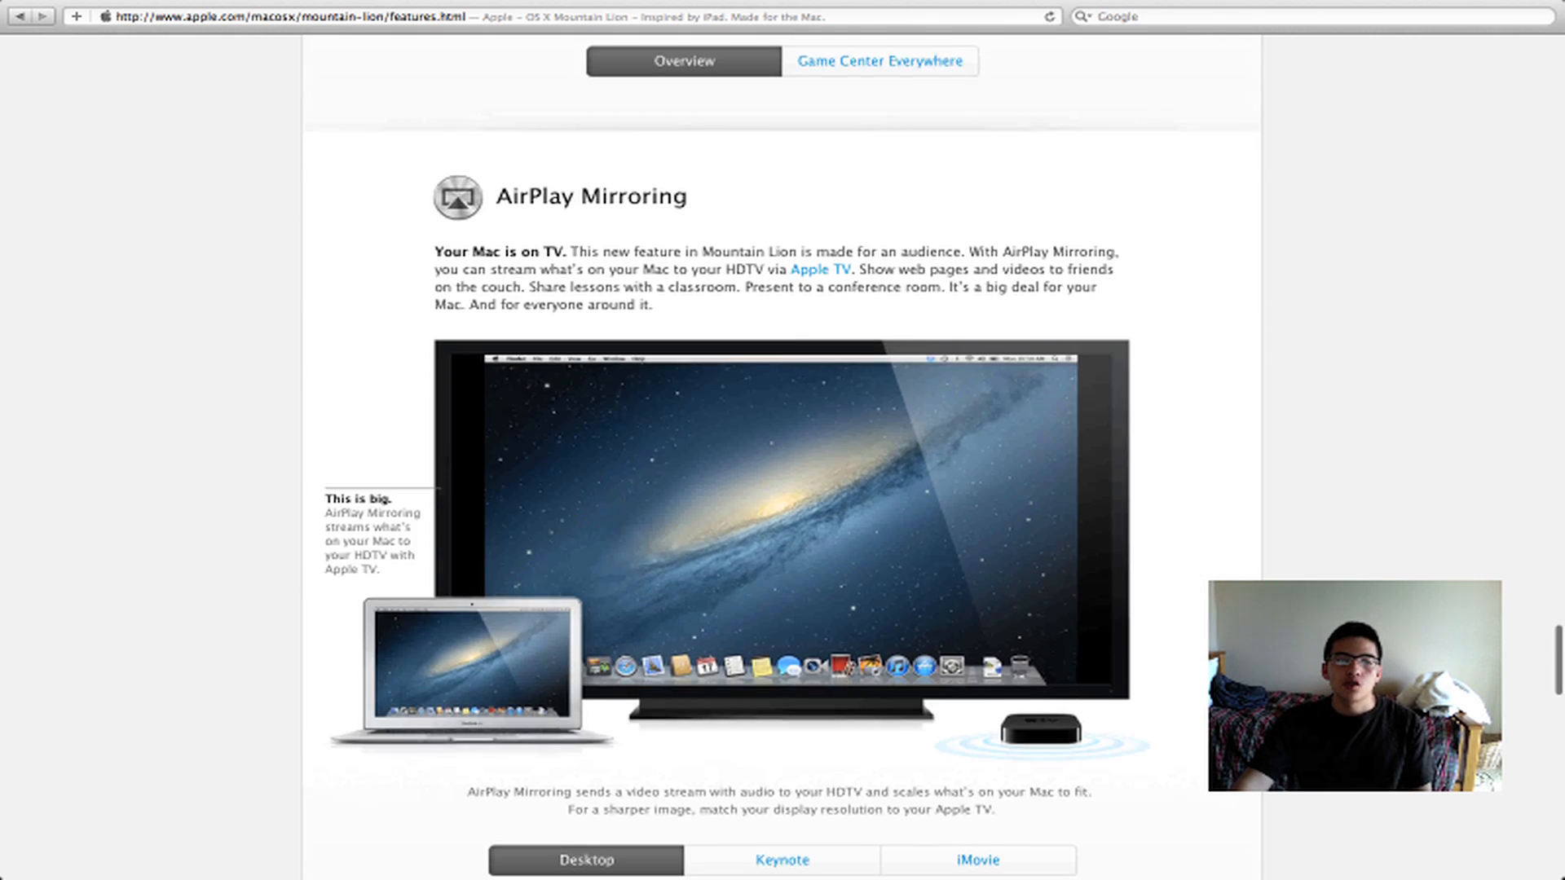
scroll(down, 3)
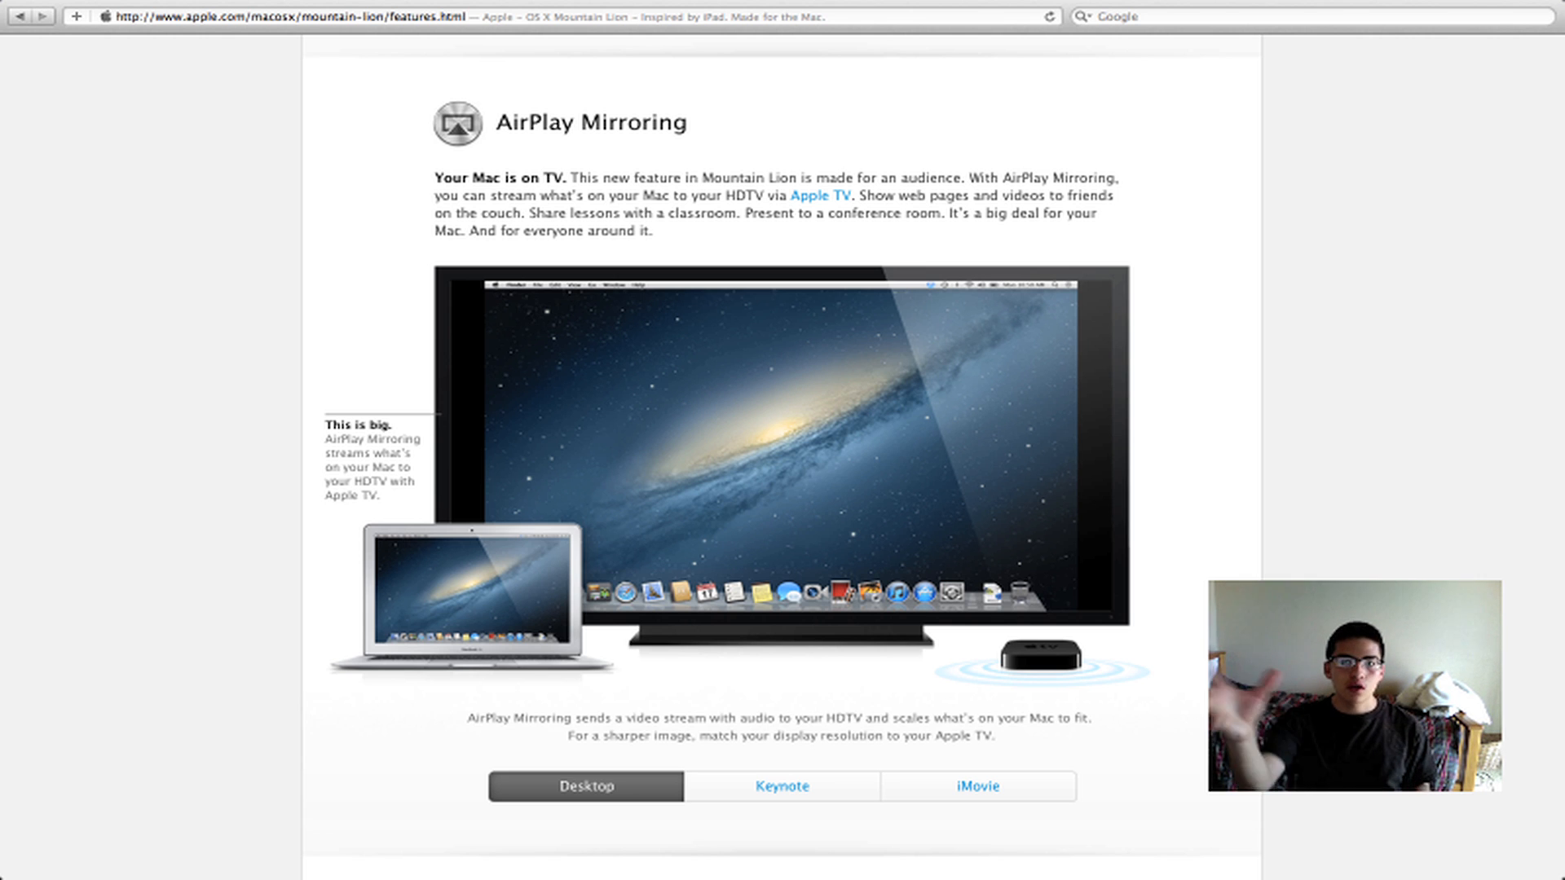
scroll(down, 3)
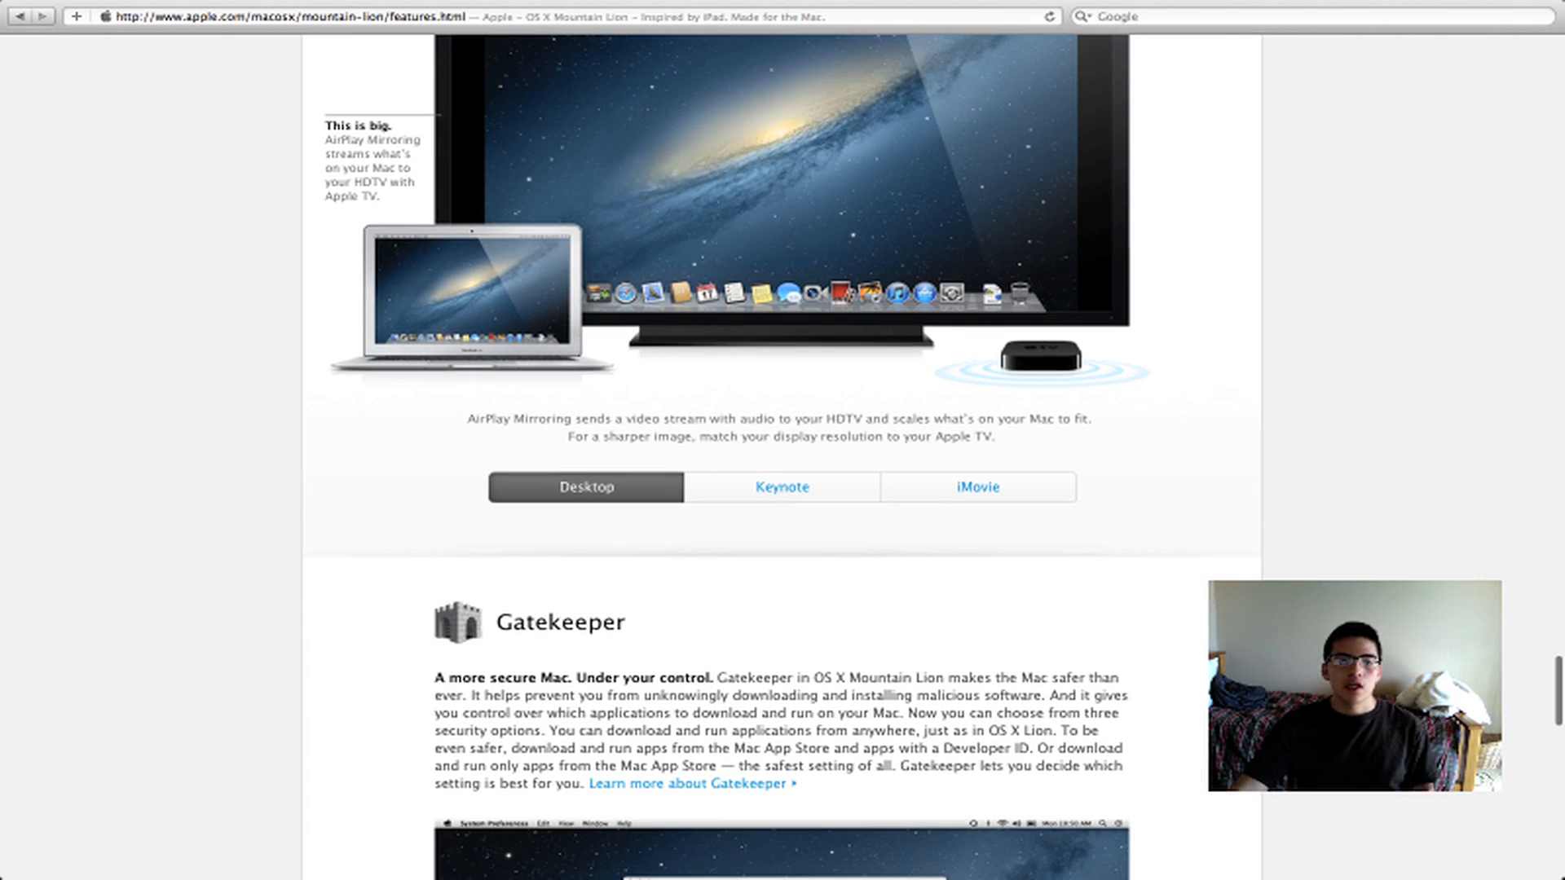
scroll(down, 3)
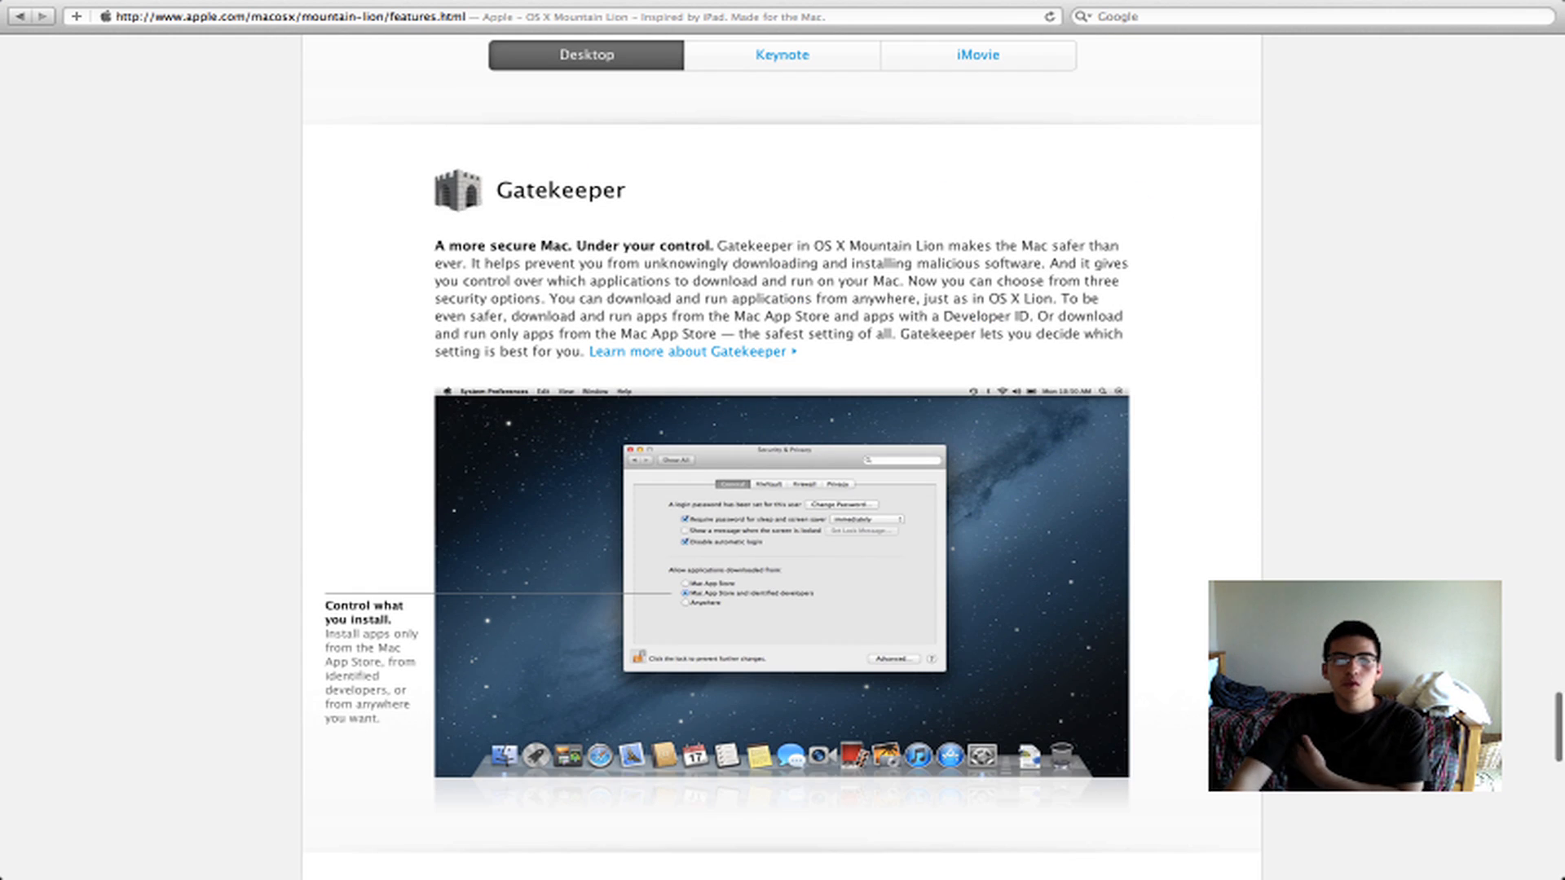
scroll(down, 3)
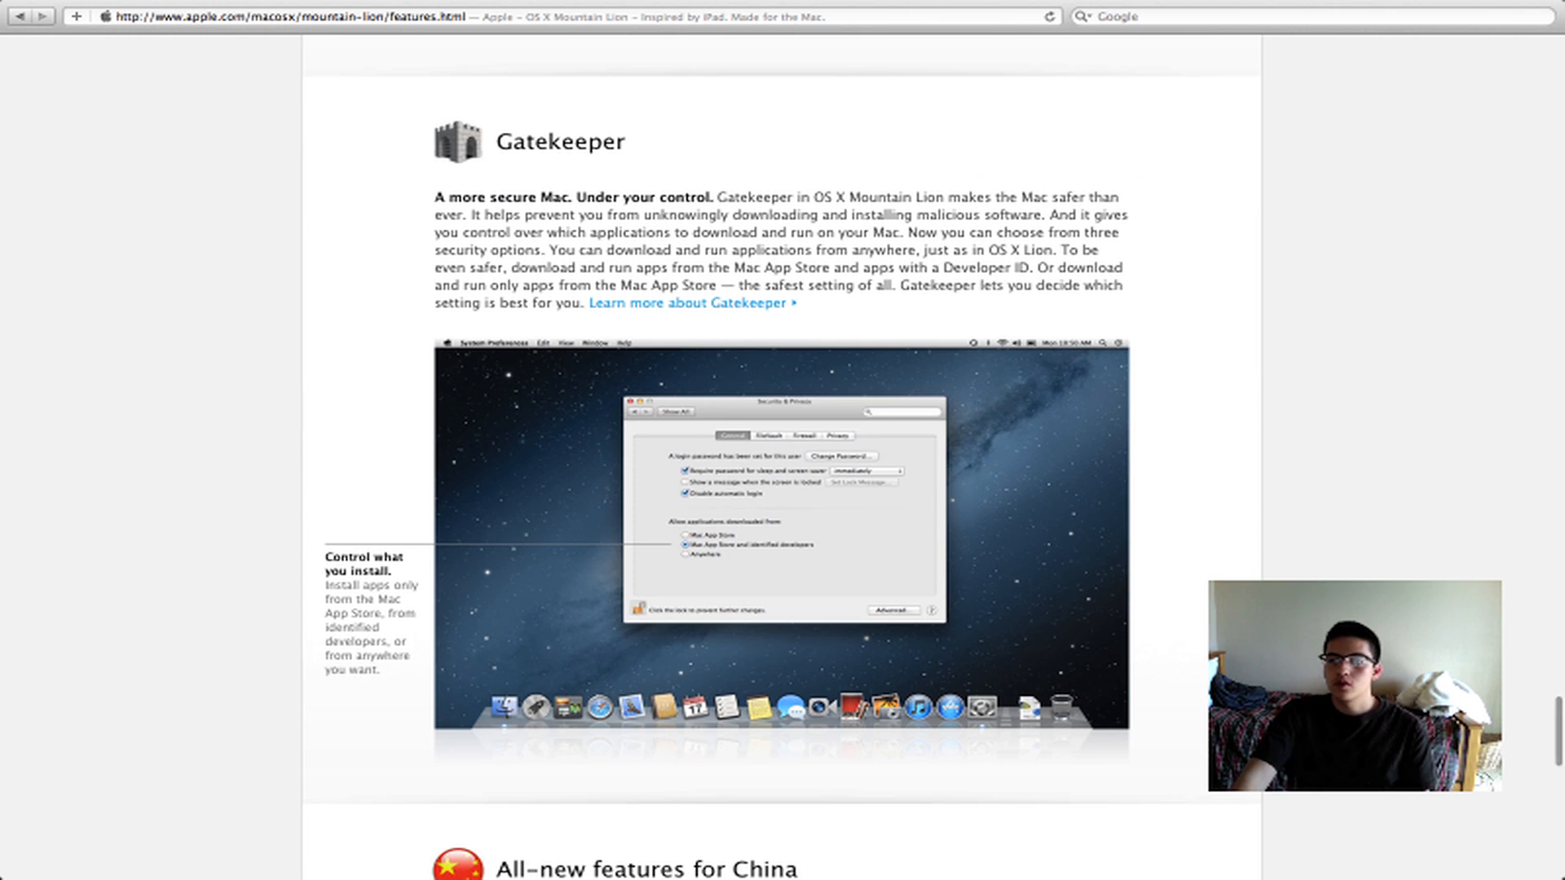
scroll(down, 3)
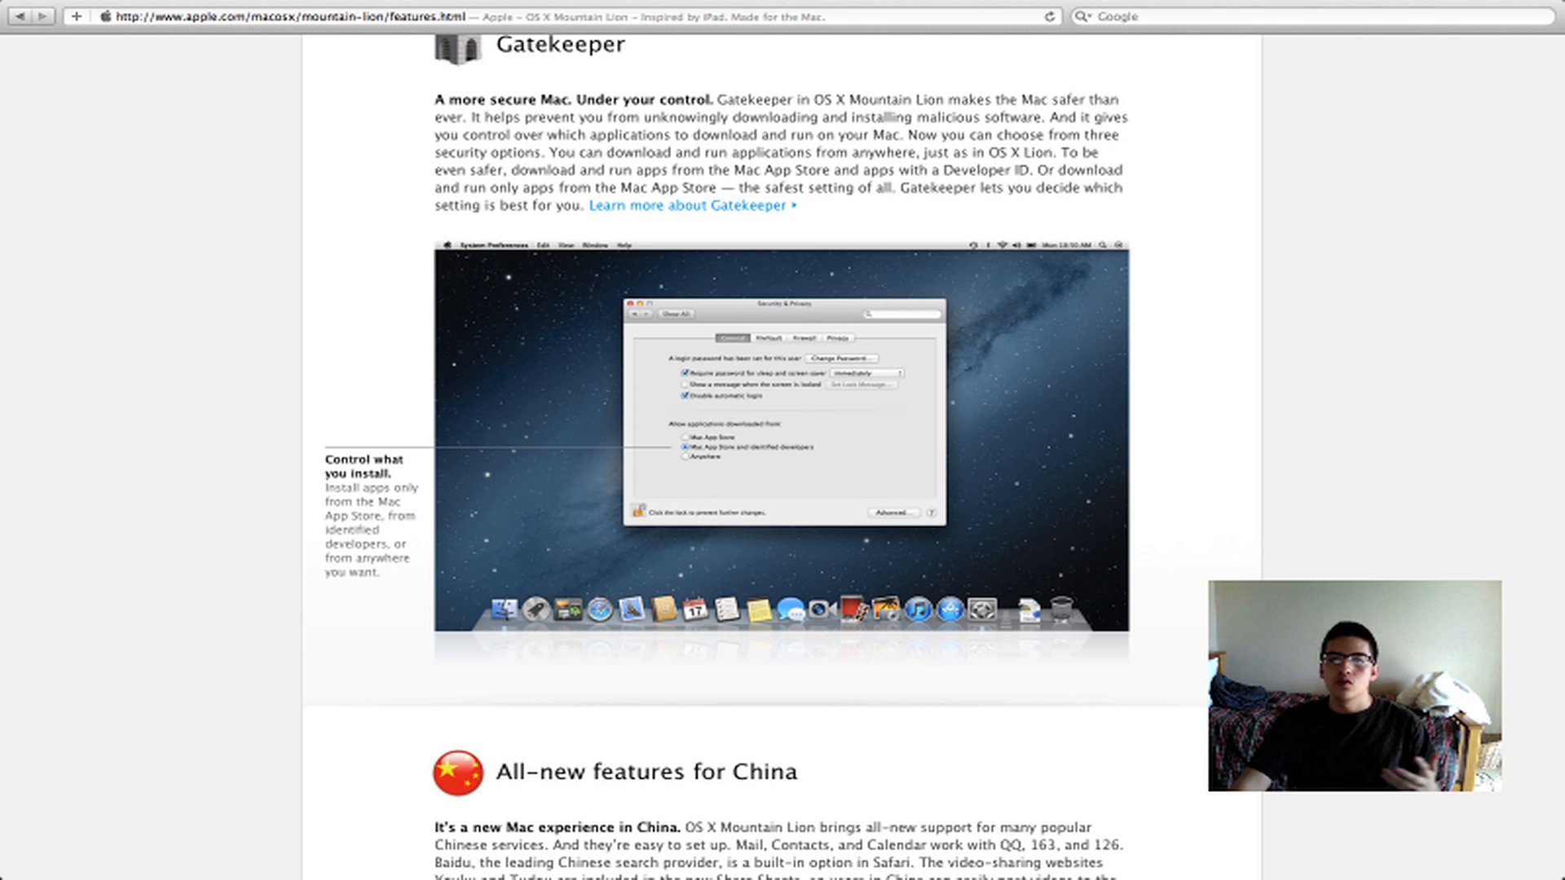
scroll(down, 3)
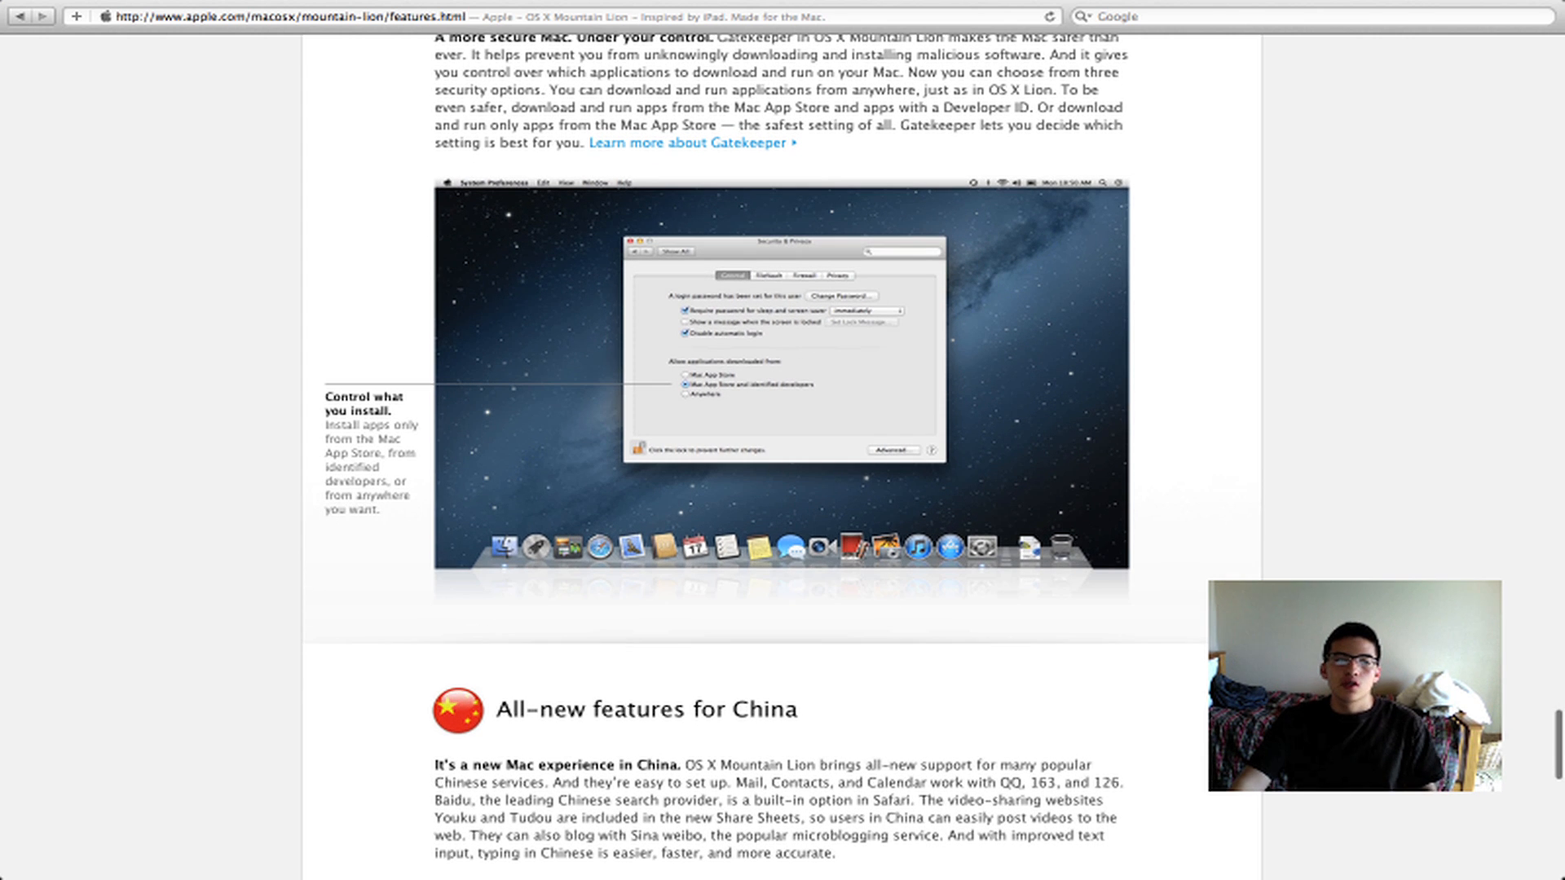
scroll(down, 3)
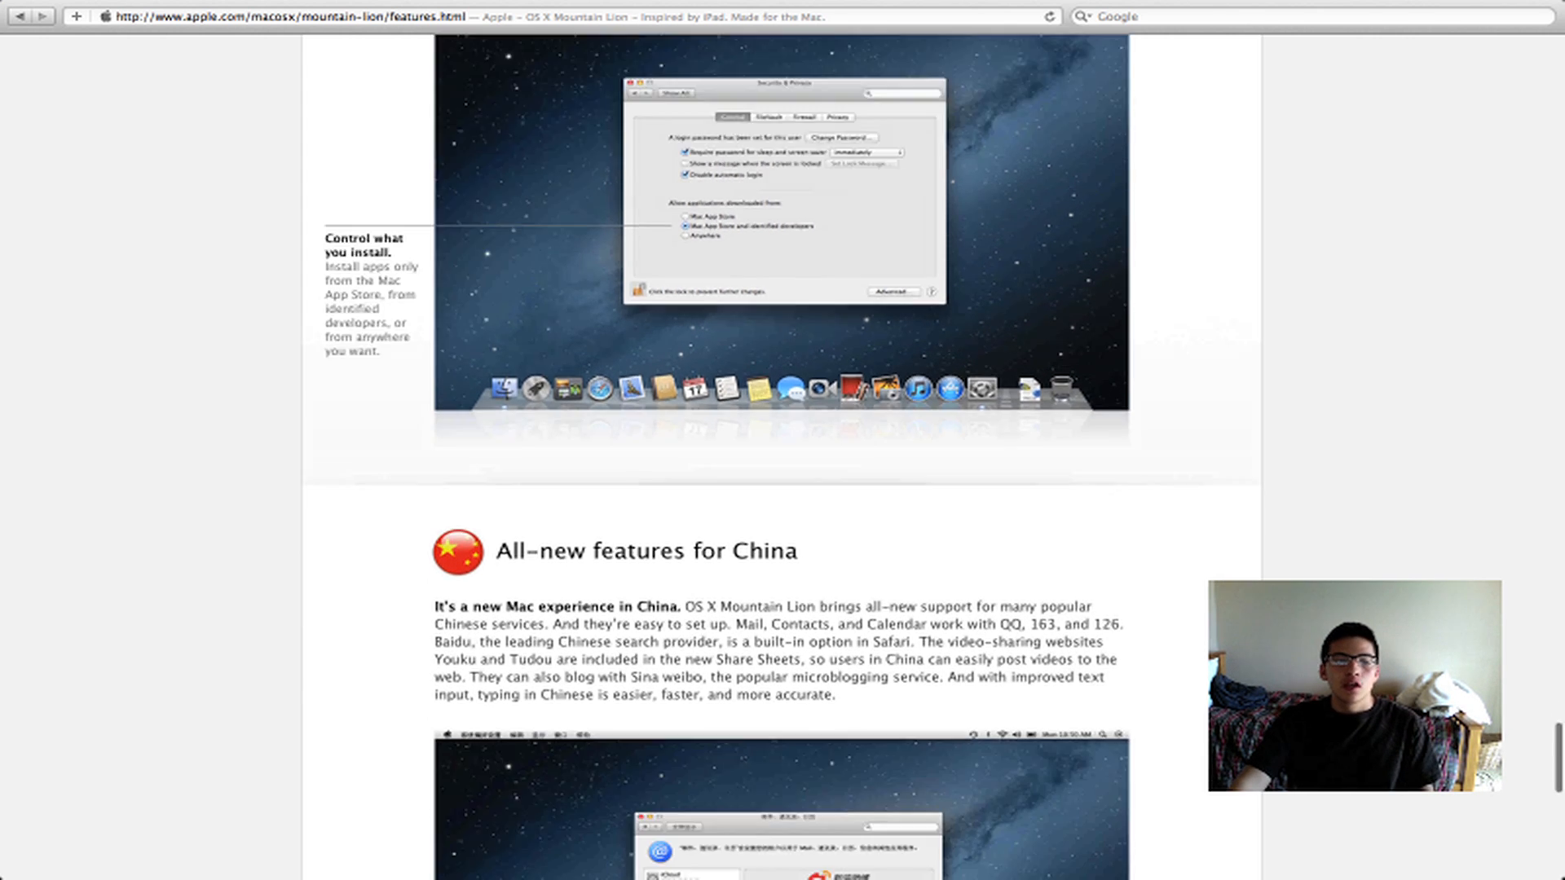
scroll(down, 3)
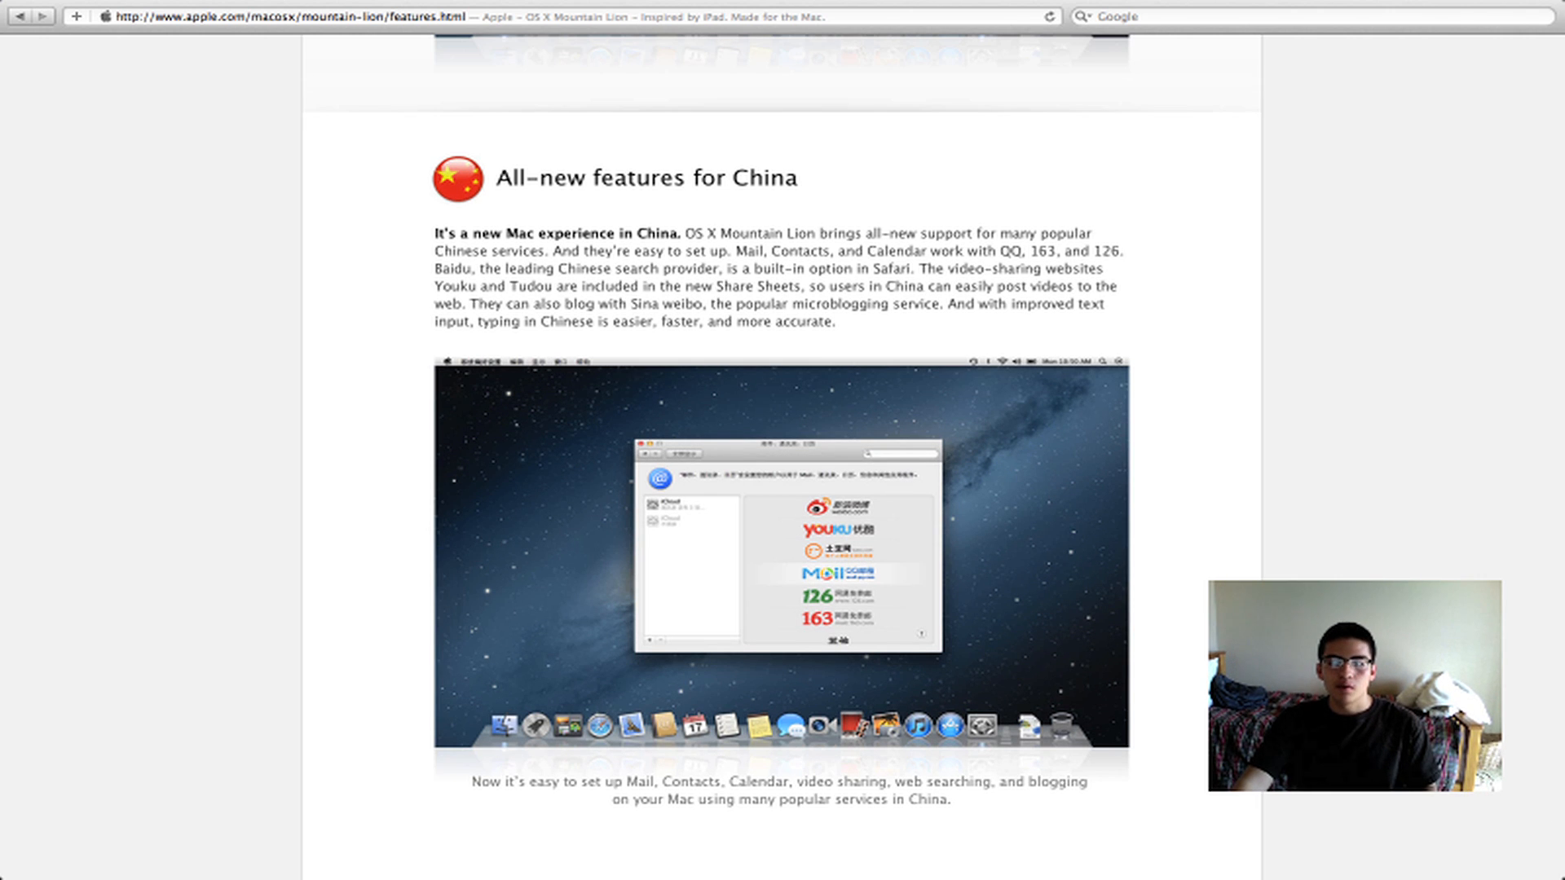
- Scroll down to the footer links, then back up to the Sneak Peek banner
scroll(down, 3)
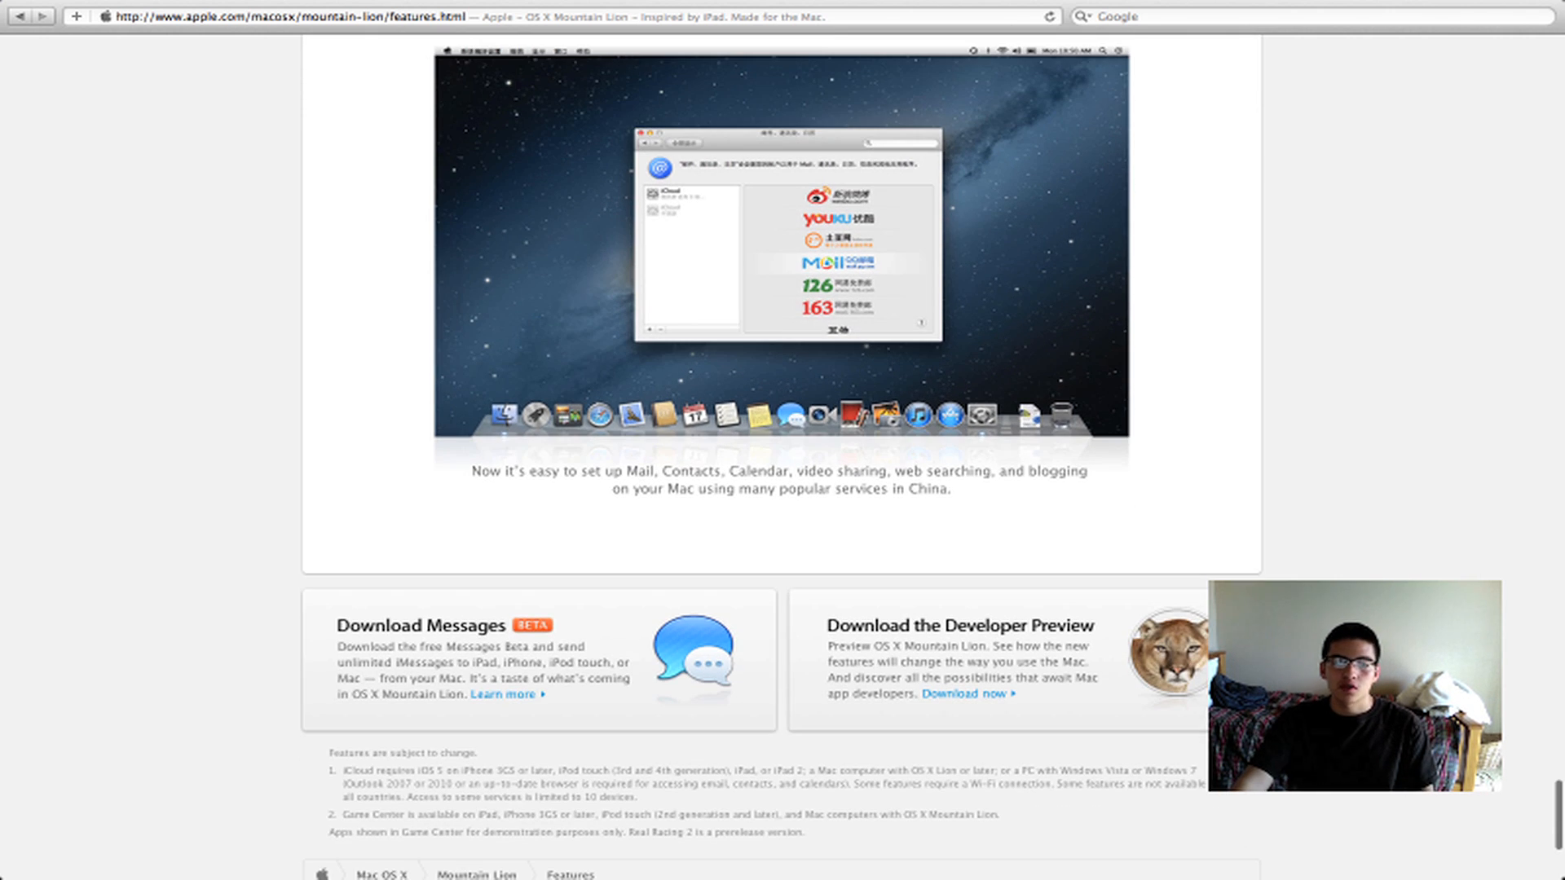
scroll(down, 3)
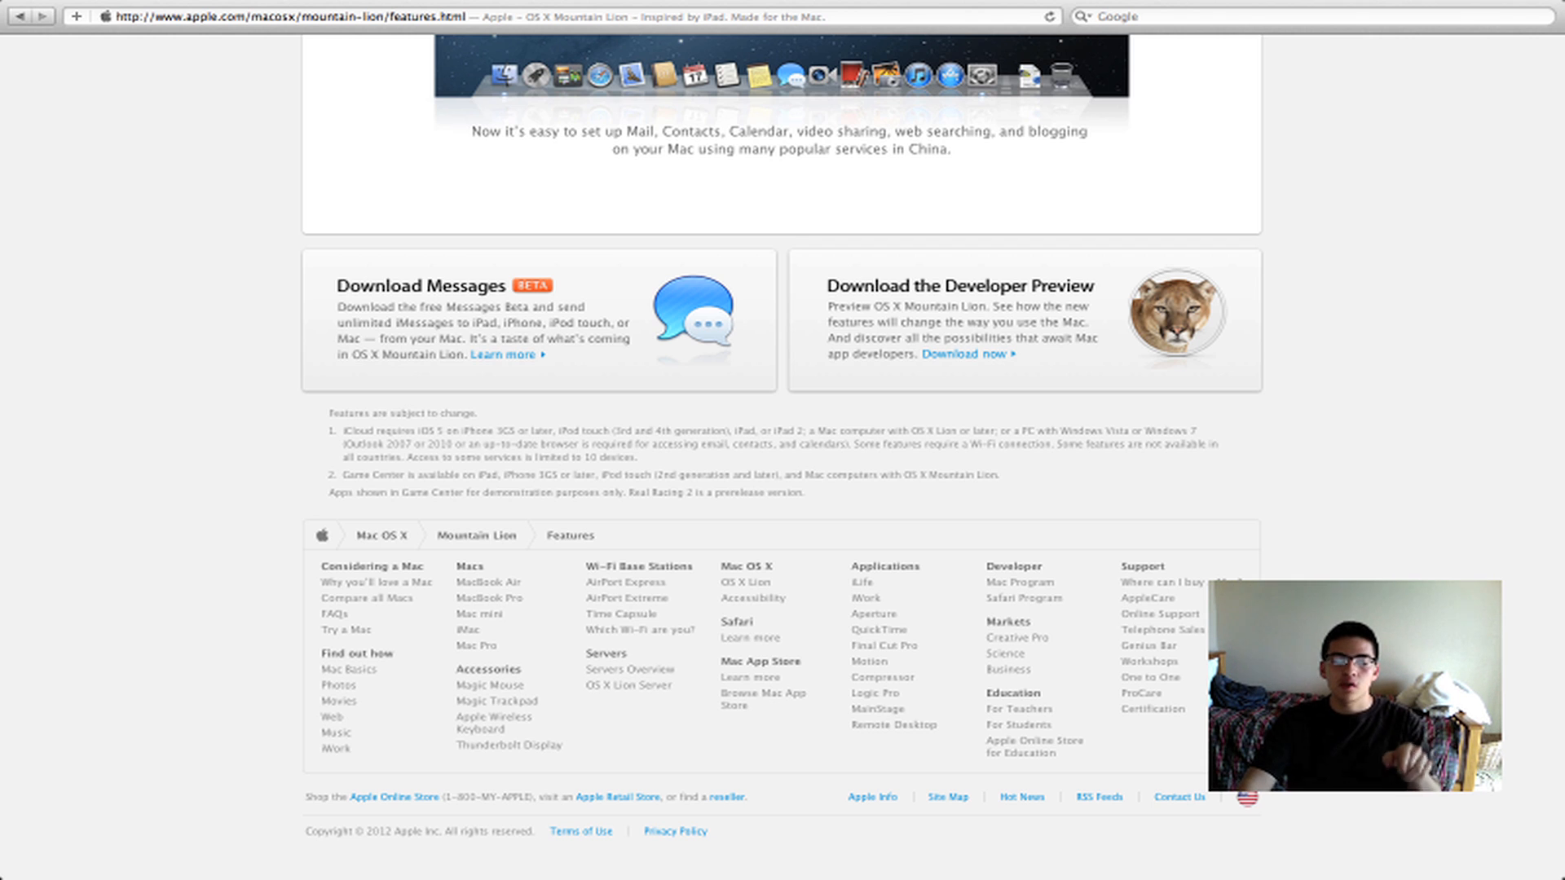
scroll(up, 3)
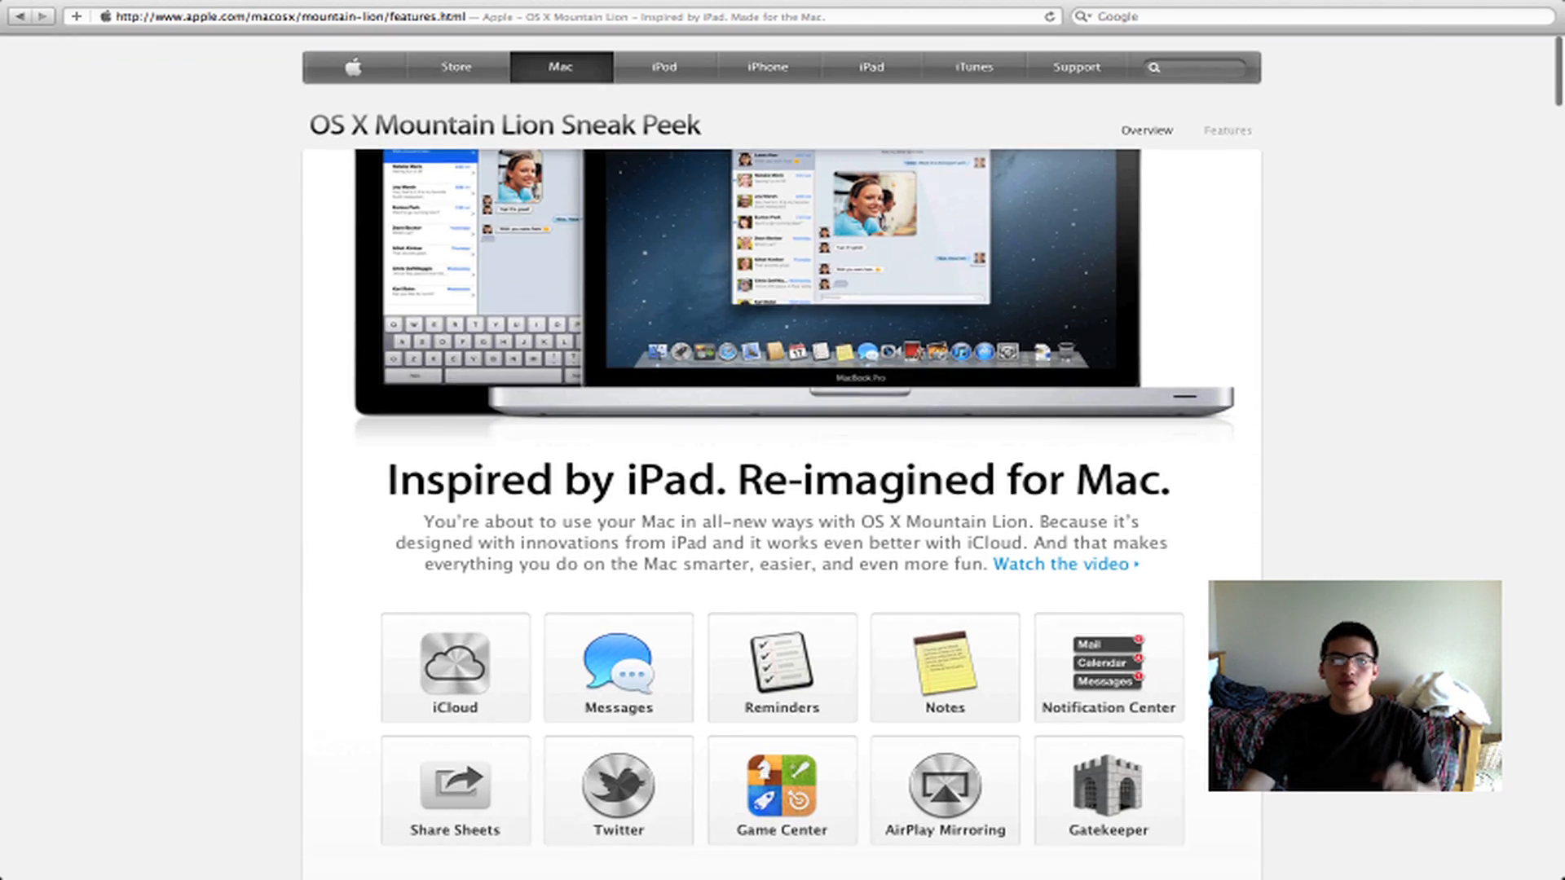
scroll(down, 3)
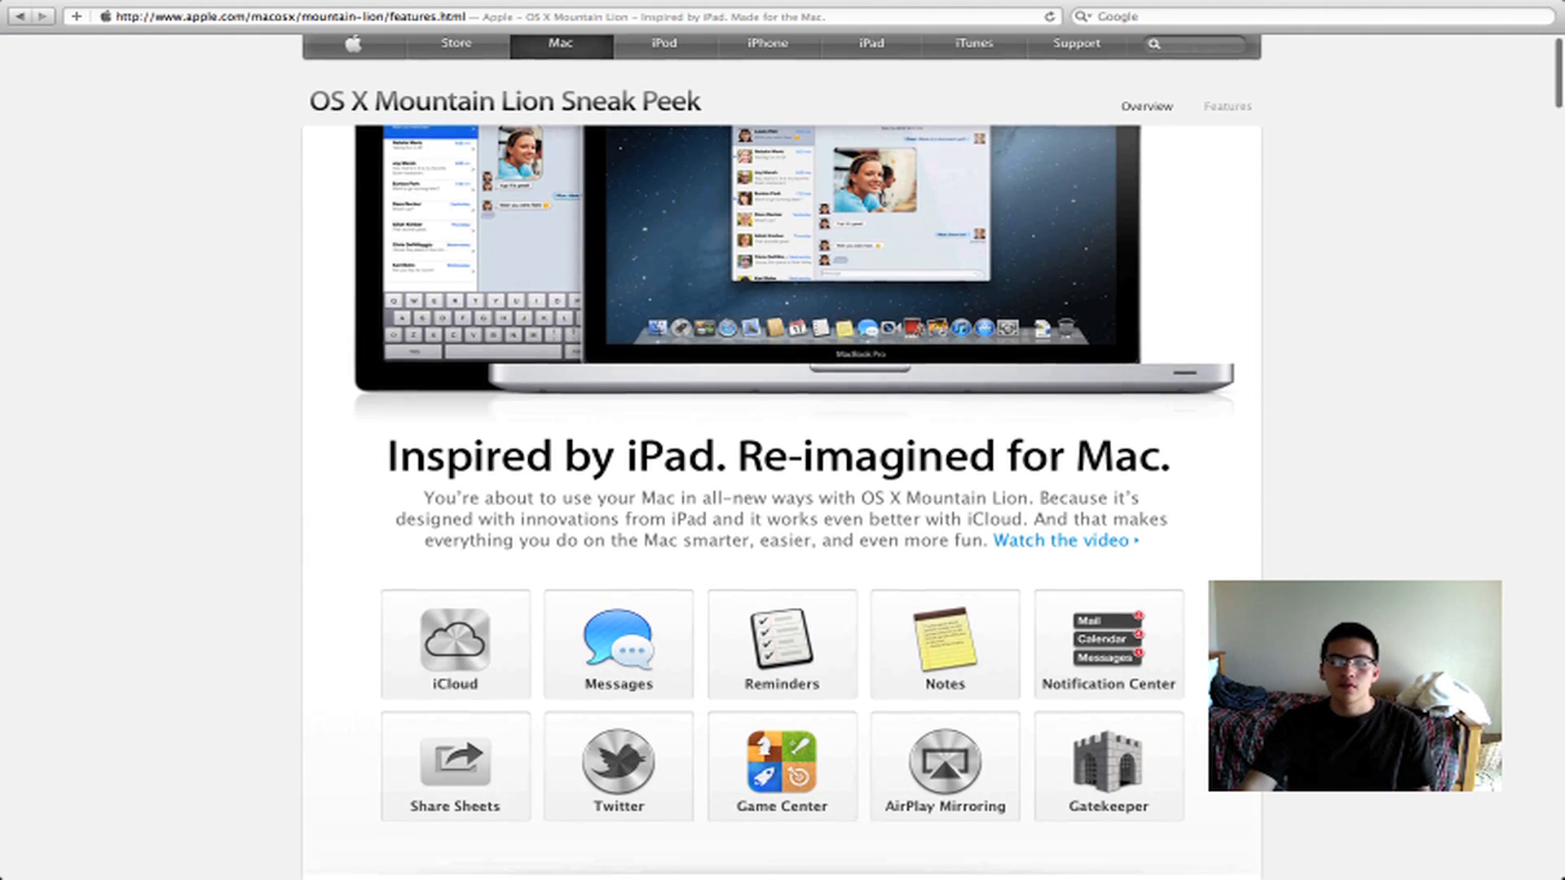